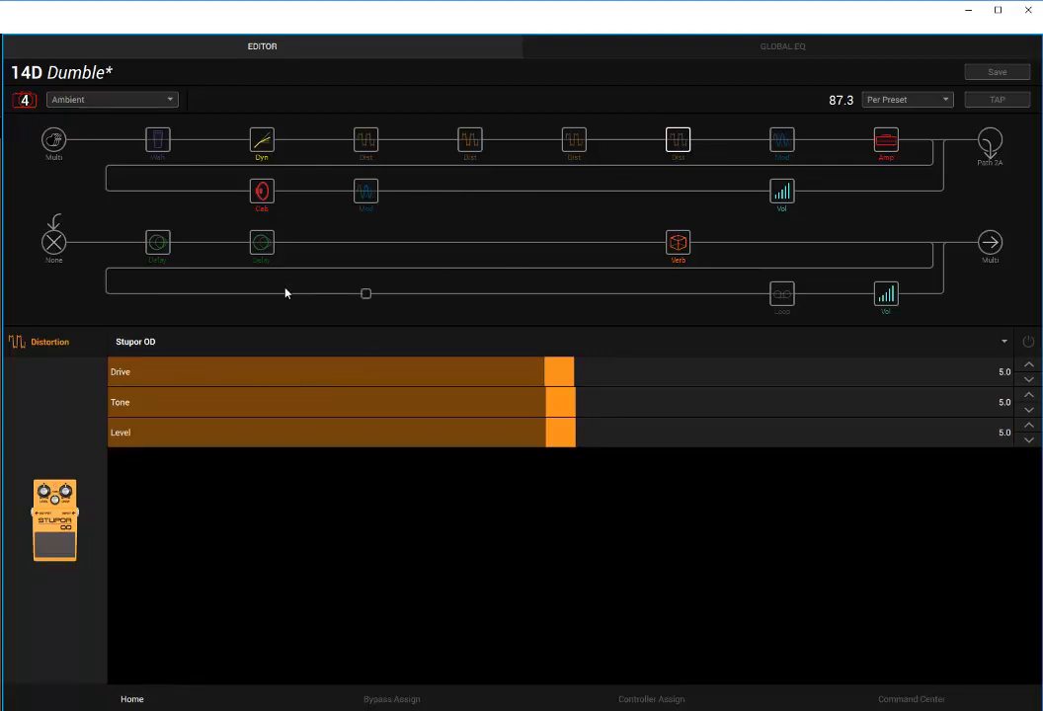
Inspect the Pitch Echo delay block, then show the Line 6 Litigator amp's parameters.
left_click(158, 243)
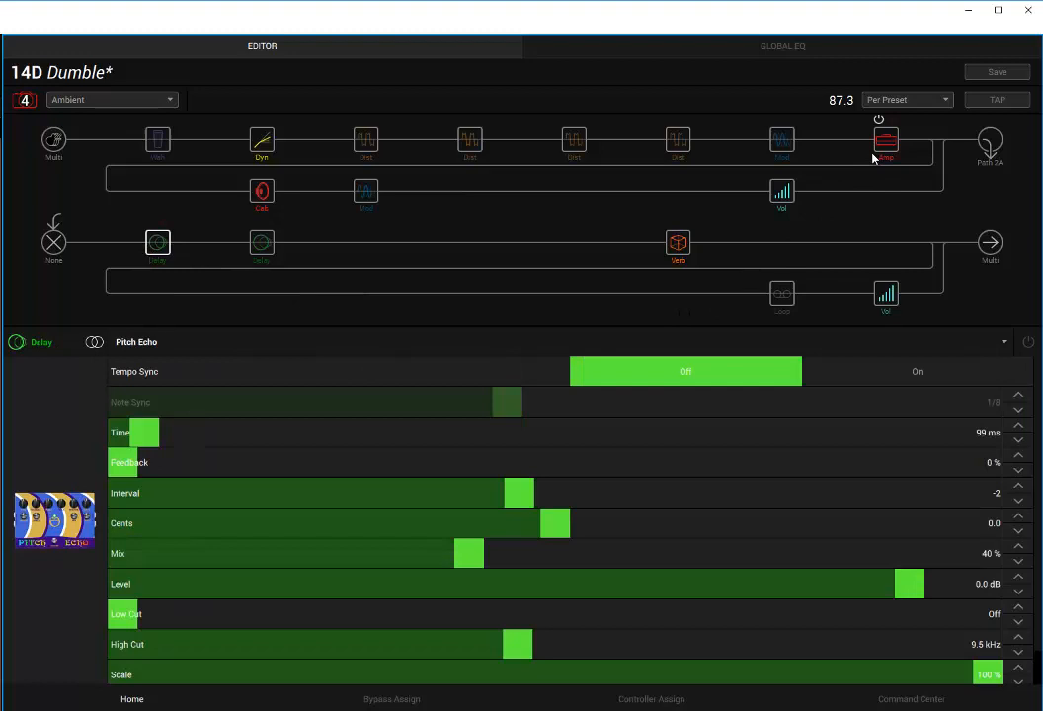
left_click(885, 143)
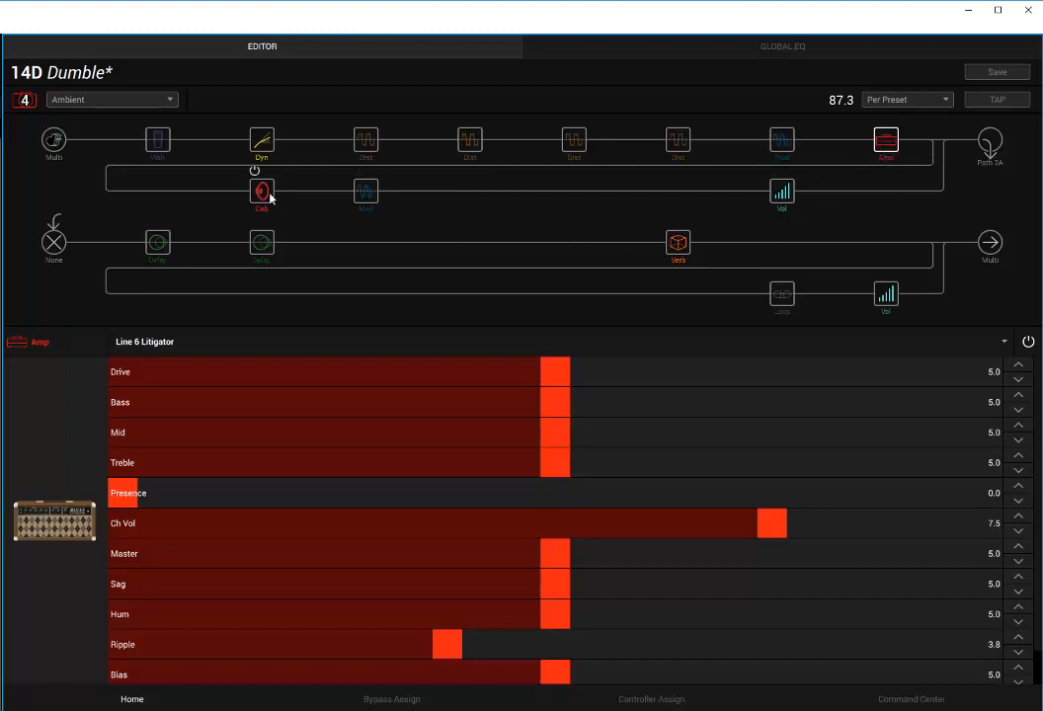
left_click(260, 189)
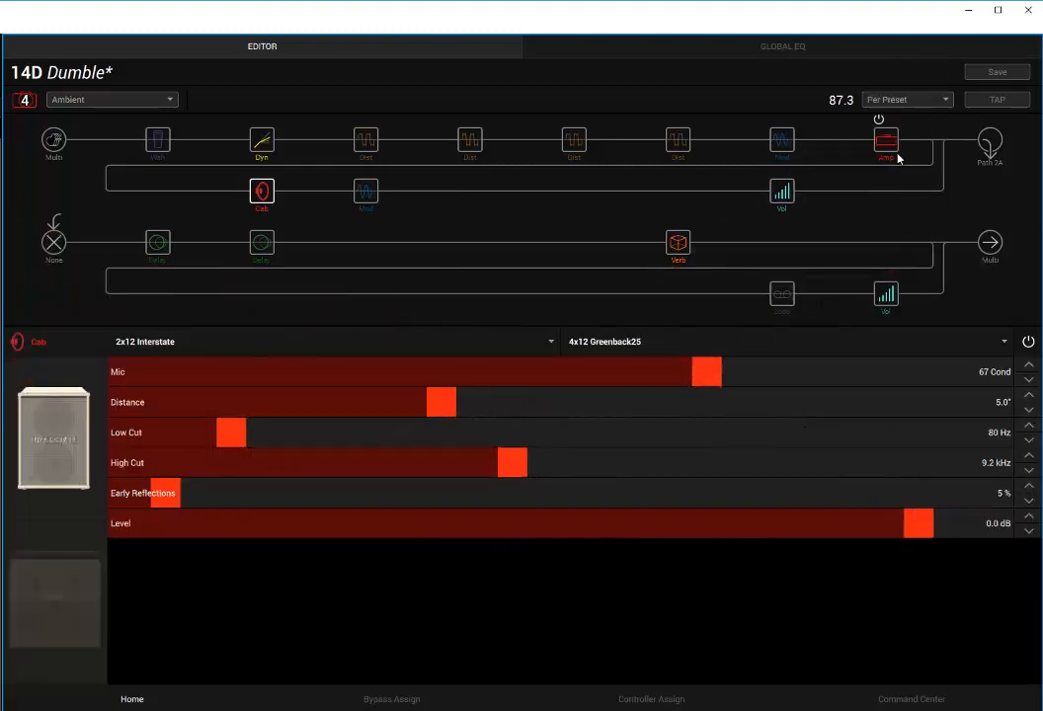
left_click(885, 139)
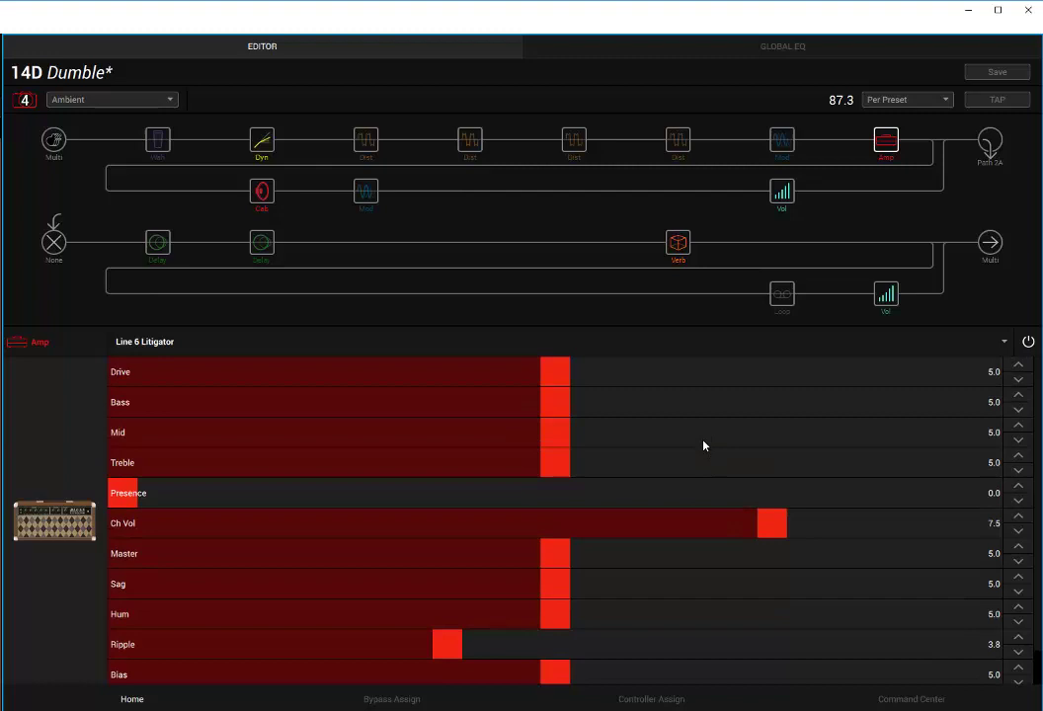
mouse_move(681, 423)
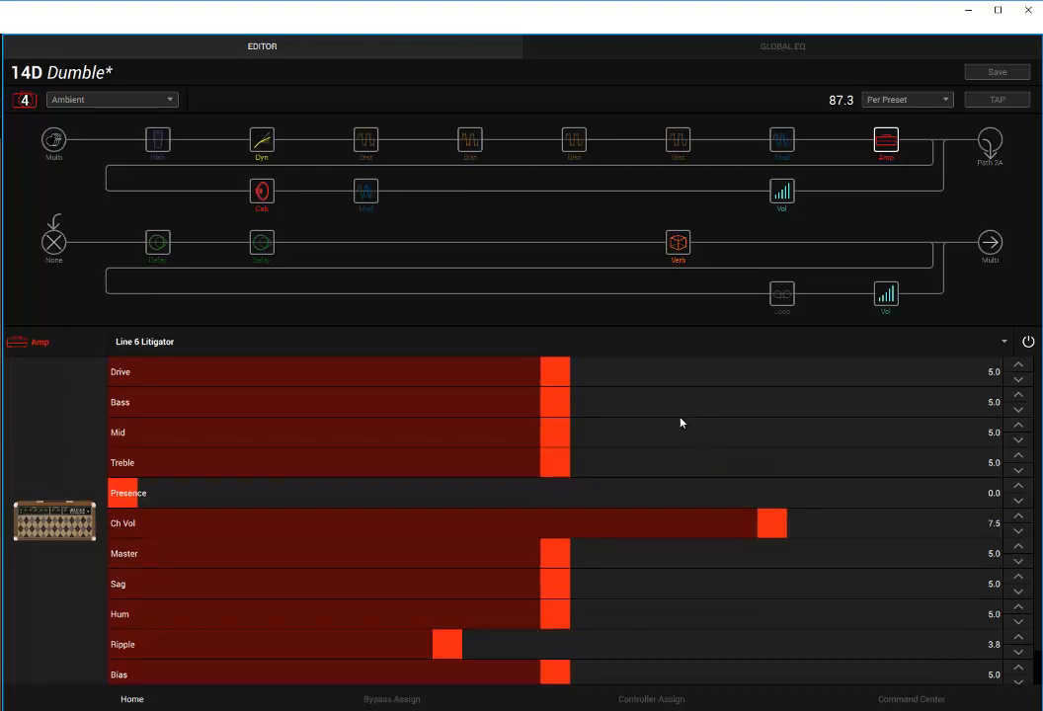
mouse_move(547, 433)
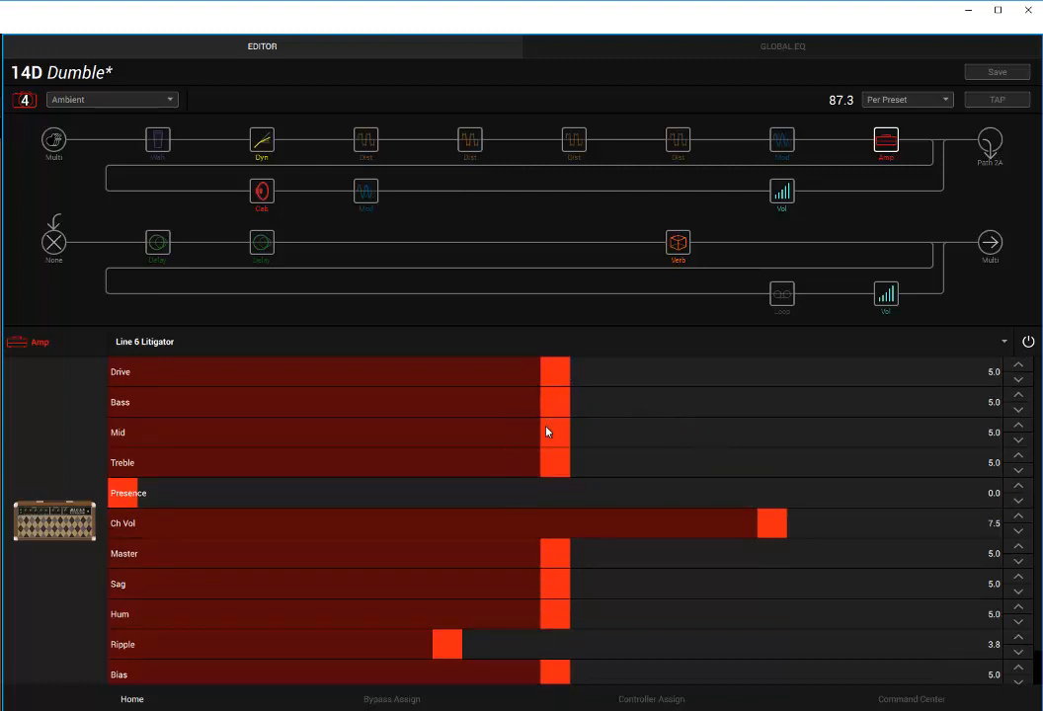
mouse_move(124, 507)
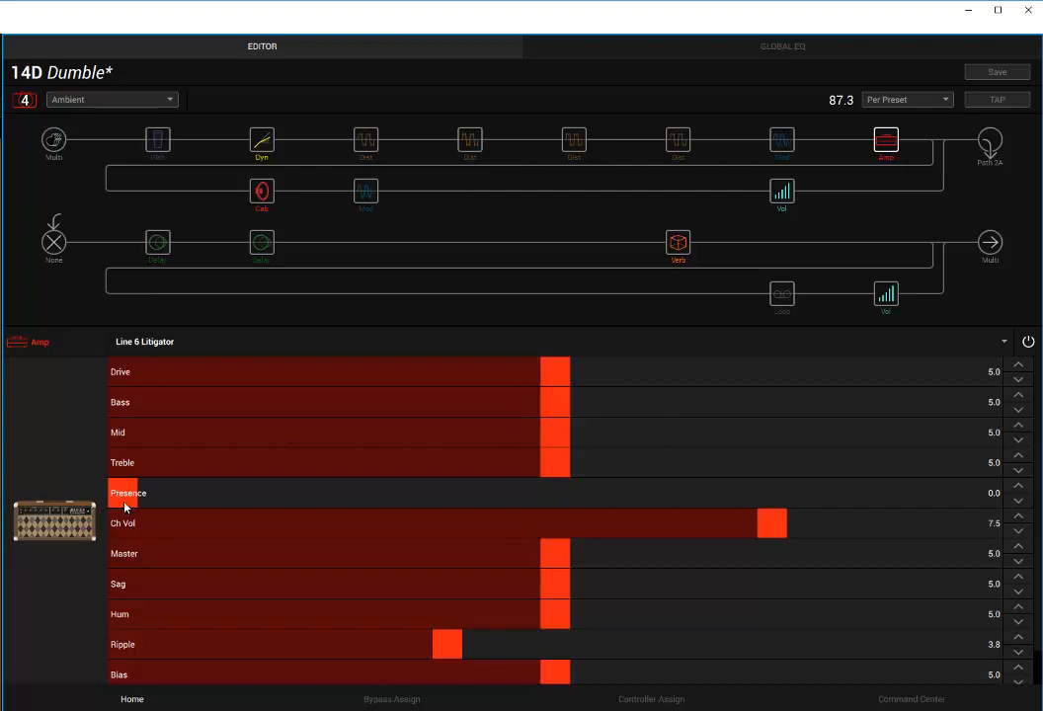
mouse_move(726, 531)
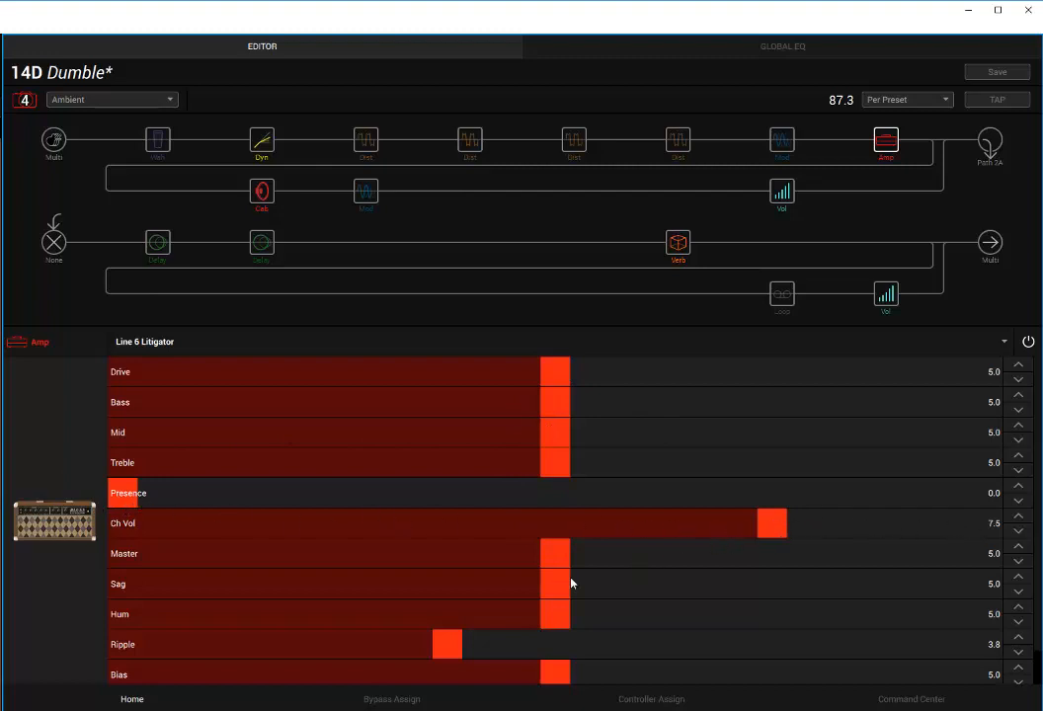
mouse_move(474, 632)
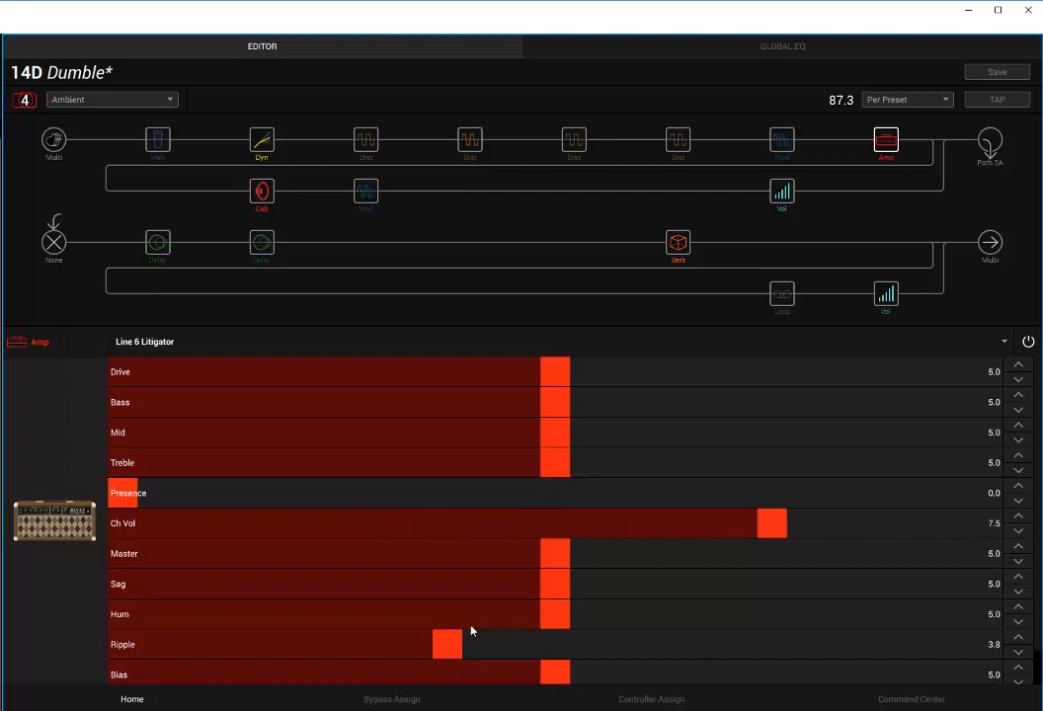
mouse_move(598, 419)
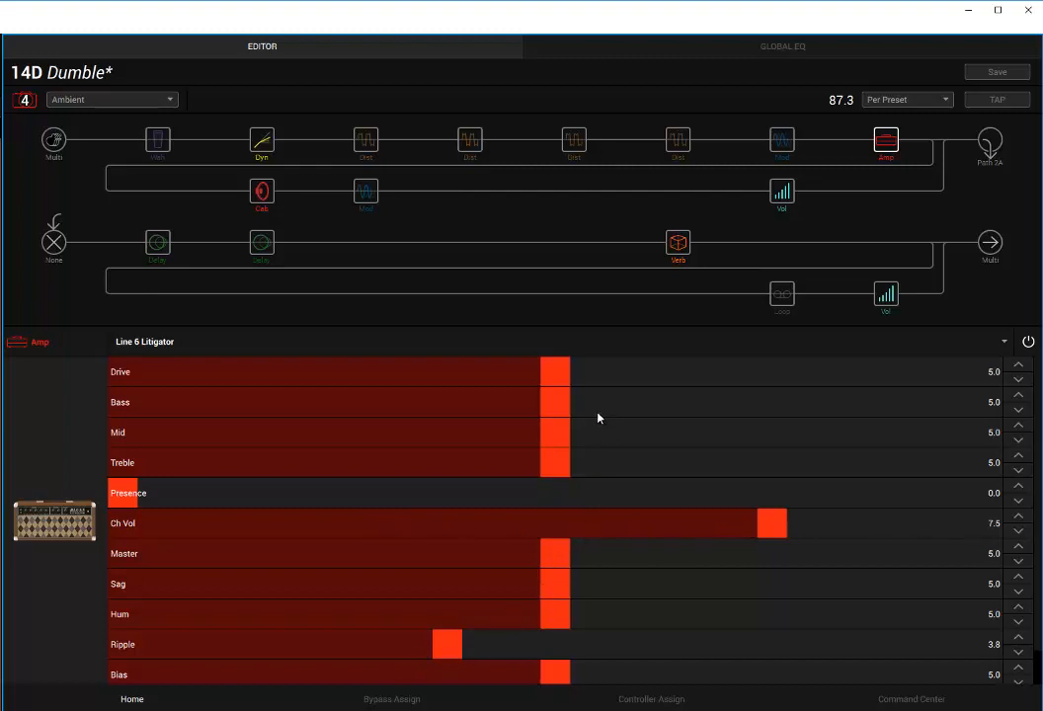
mouse_move(577, 415)
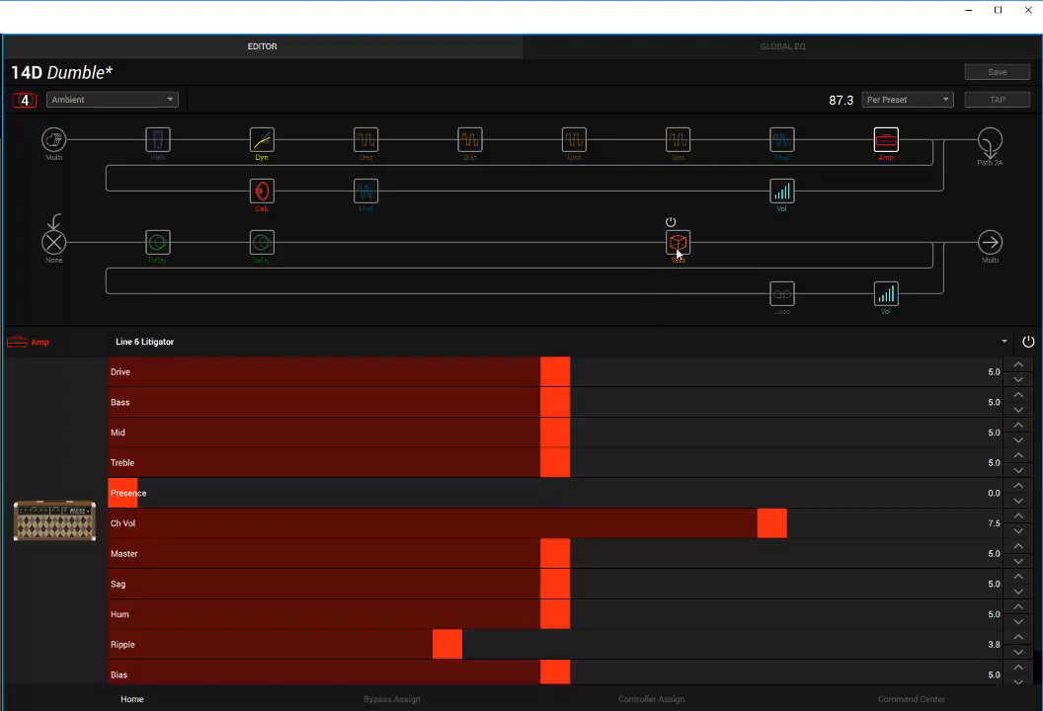
left_click(678, 242)
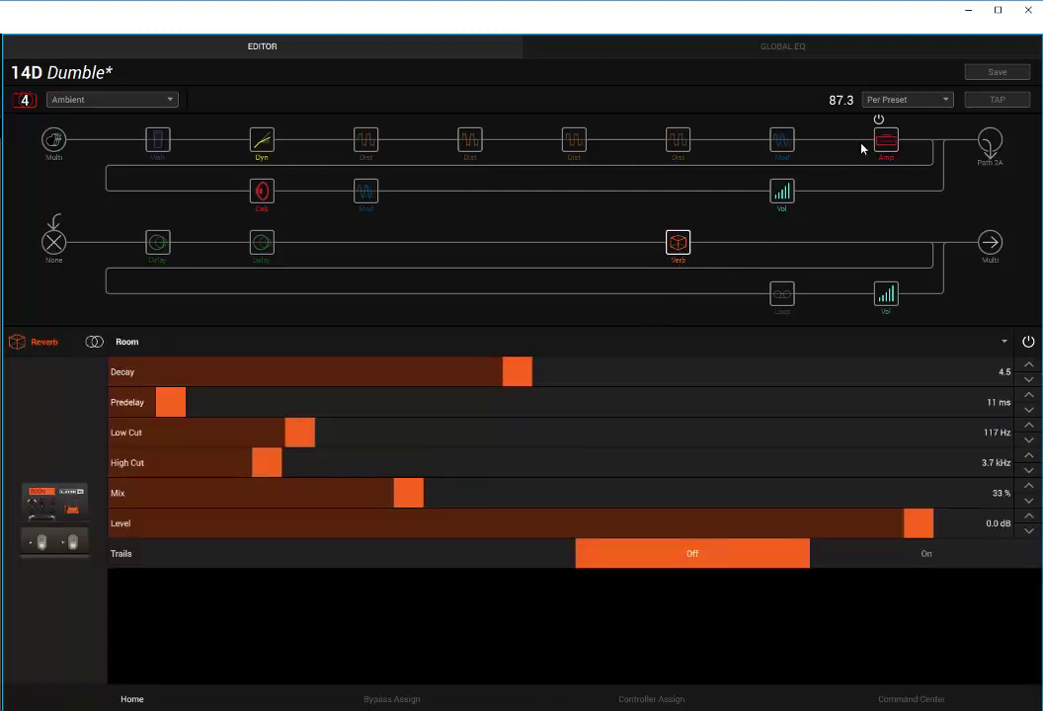
left_click(885, 138)
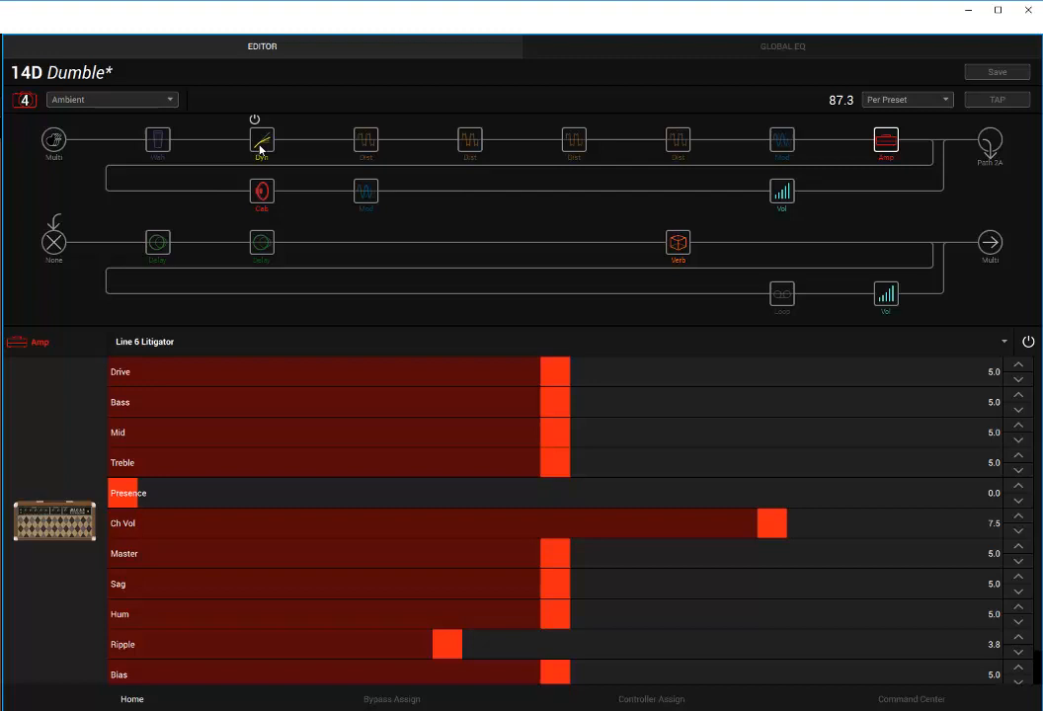
mouse_move(258, 142)
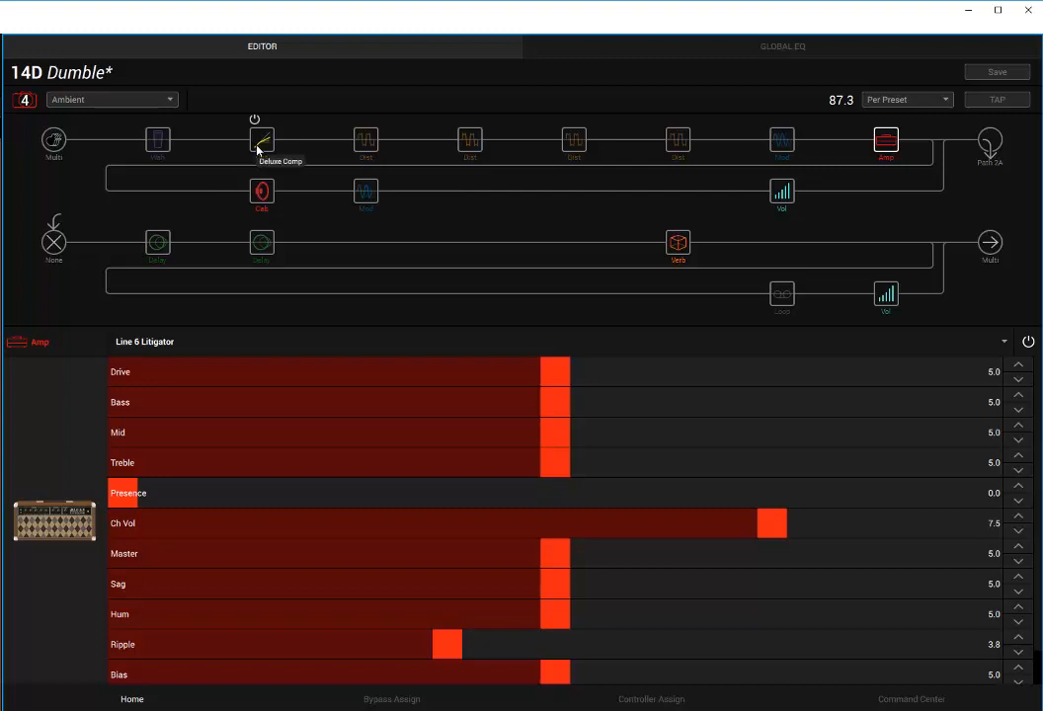
Review the Deluxe Comp, Litigator amp and Stupor OD blocks, ending on the Pitch Echo delay's parameters.
left_click(260, 139)
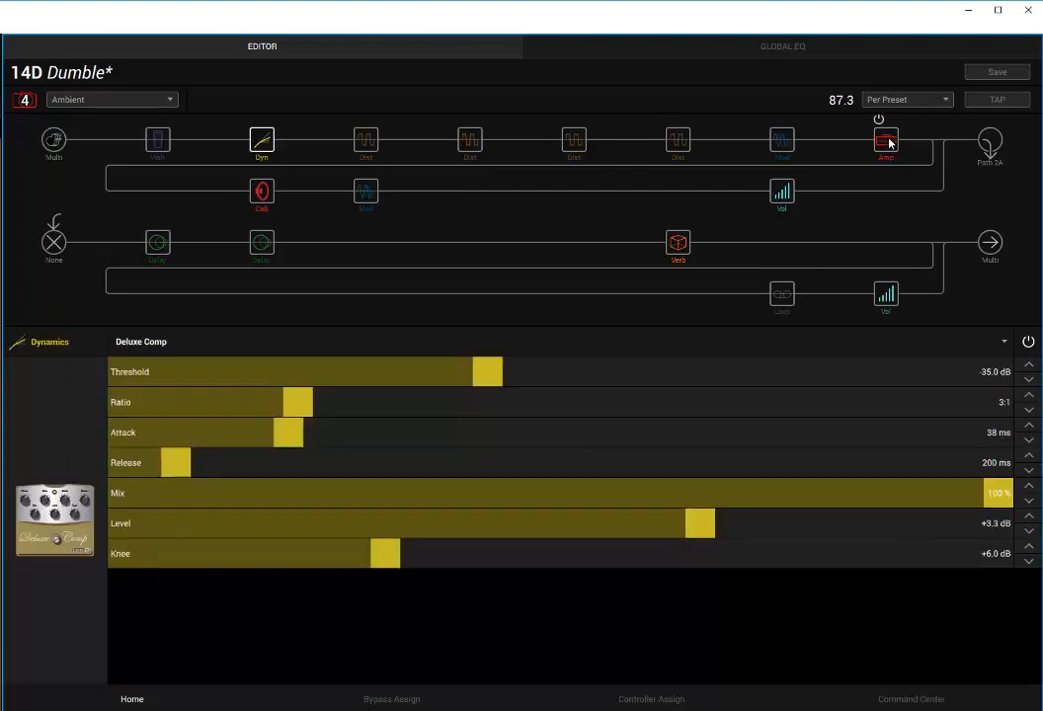
left_click(885, 138)
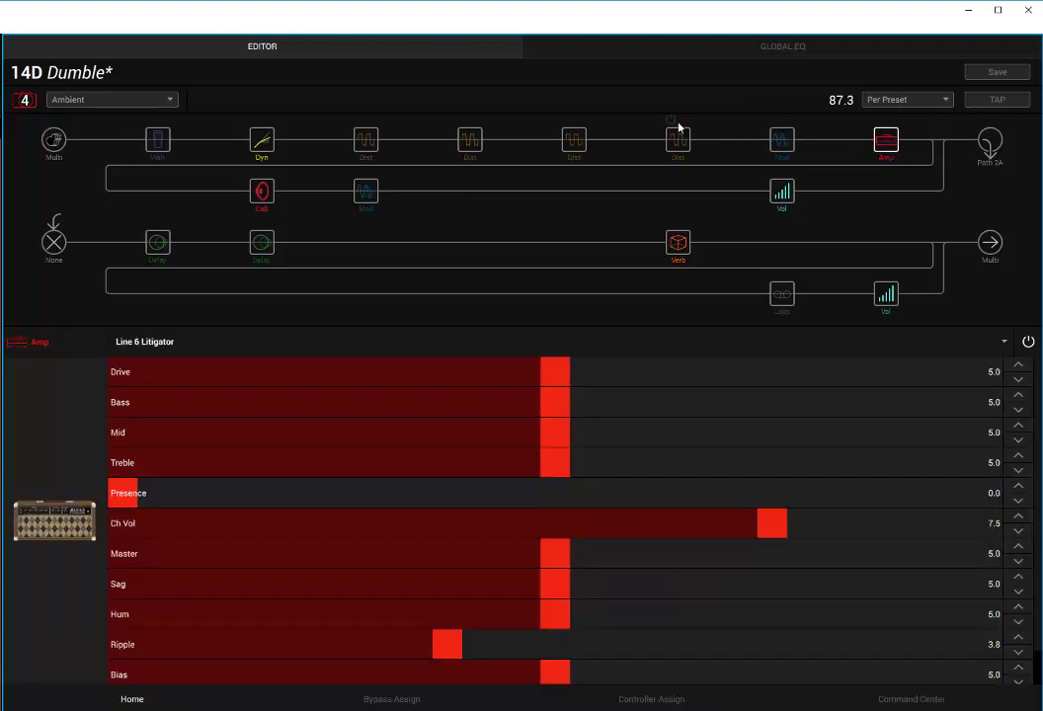
mouse_move(679, 129)
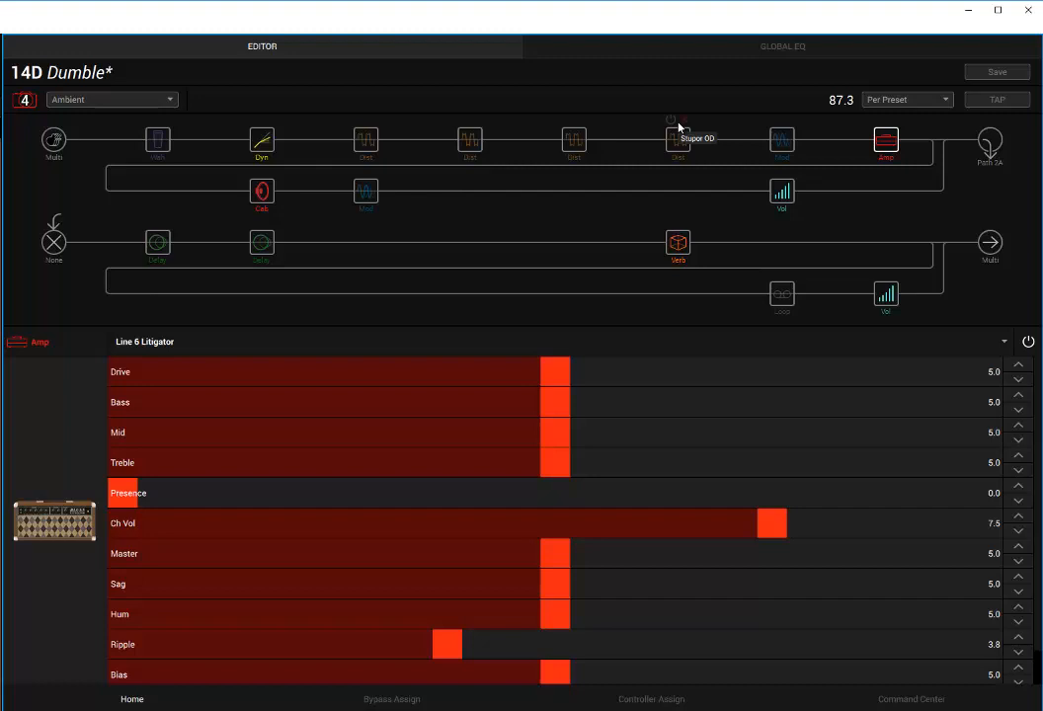
left_click(678, 138)
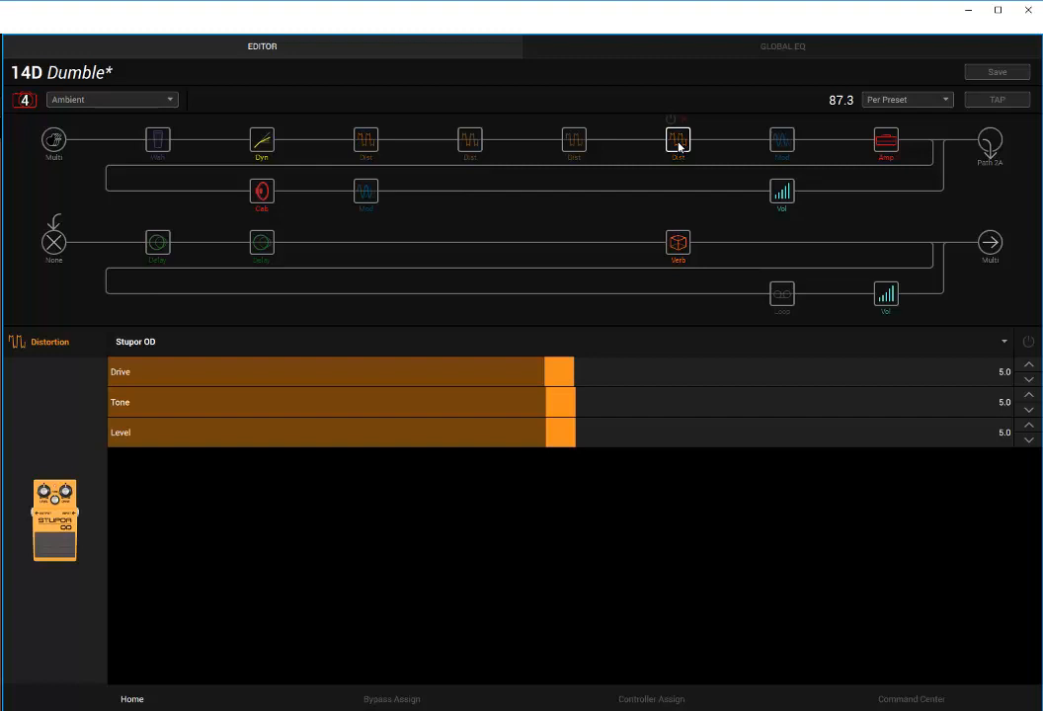
mouse_move(640, 173)
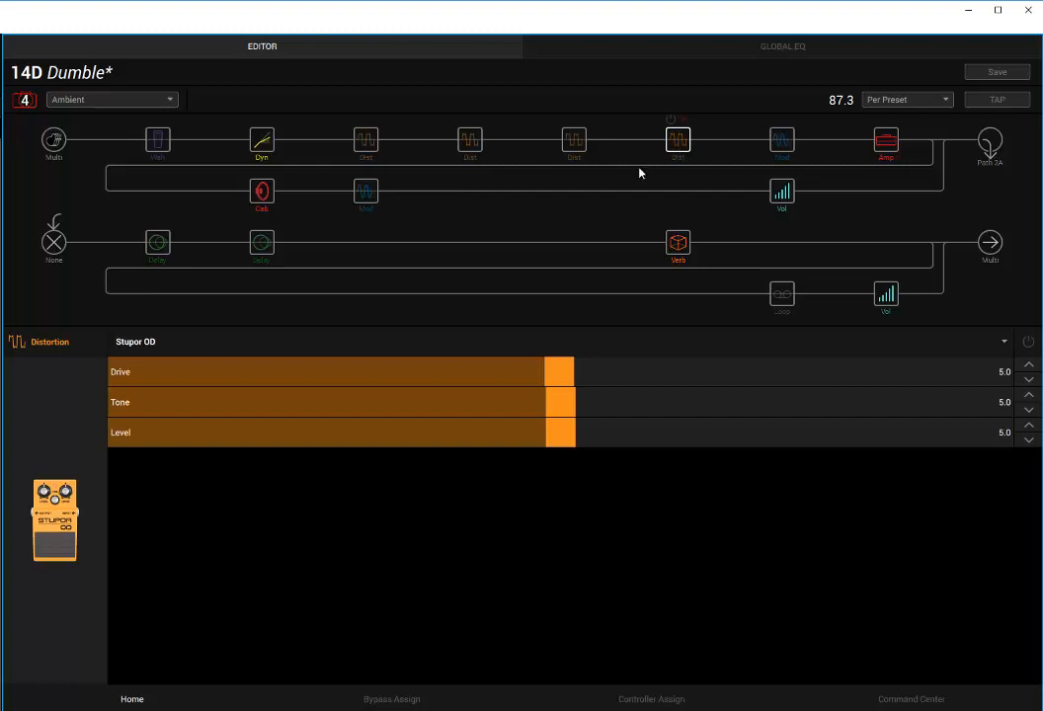
left_click(158, 241)
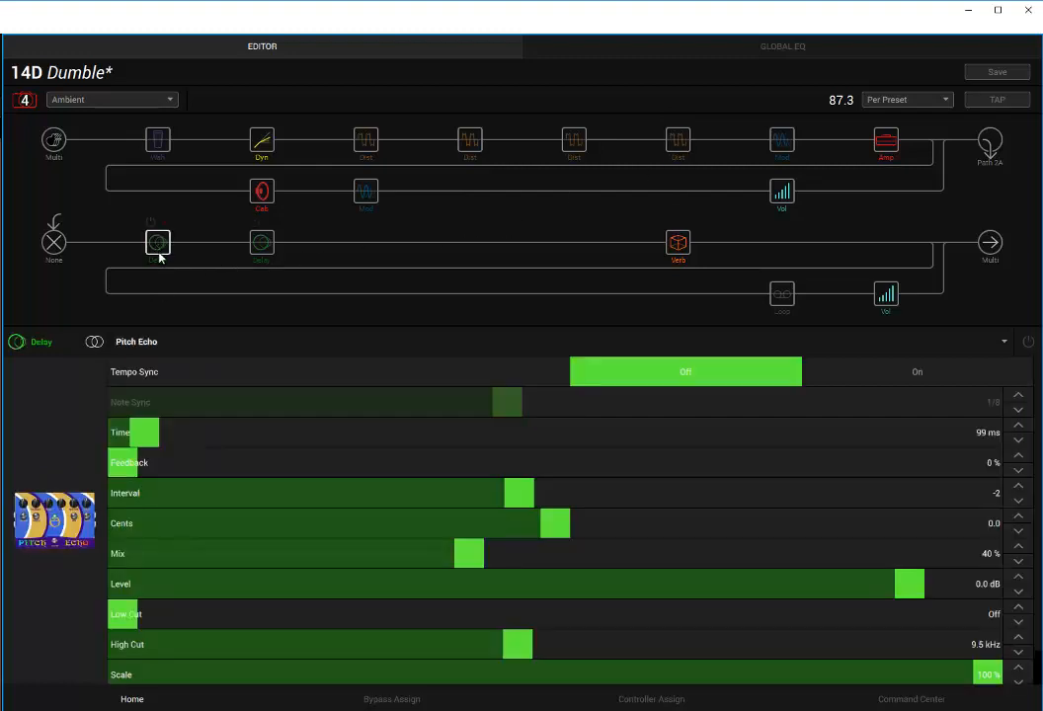
mouse_move(158, 241)
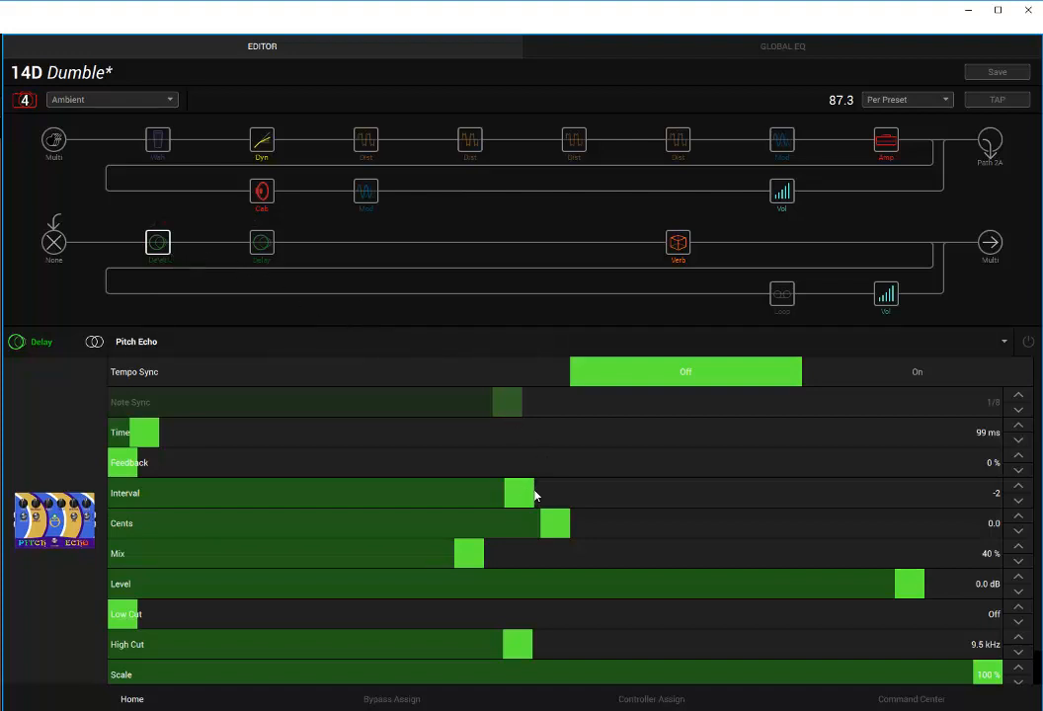
mouse_move(780, 495)
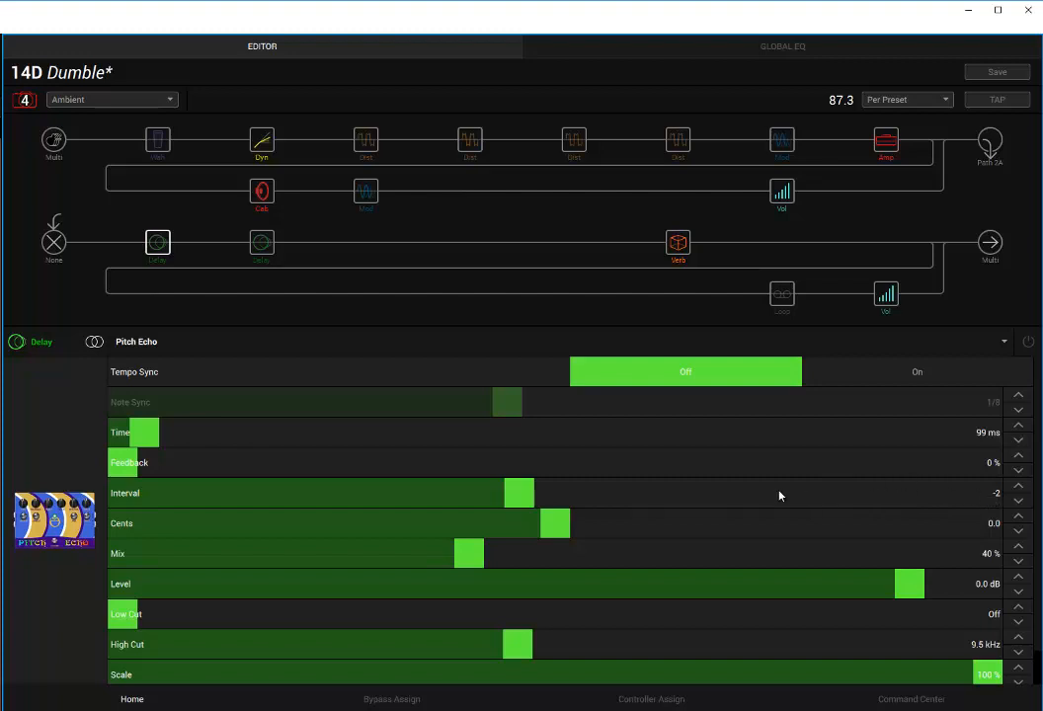
mouse_move(778, 484)
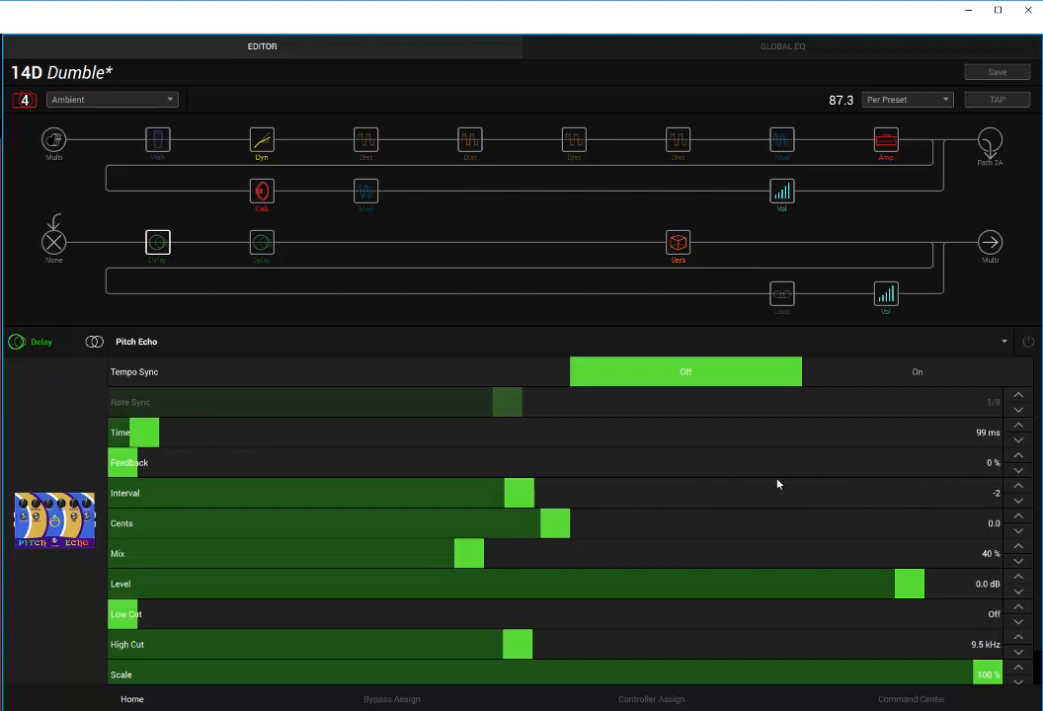
mouse_move(557, 494)
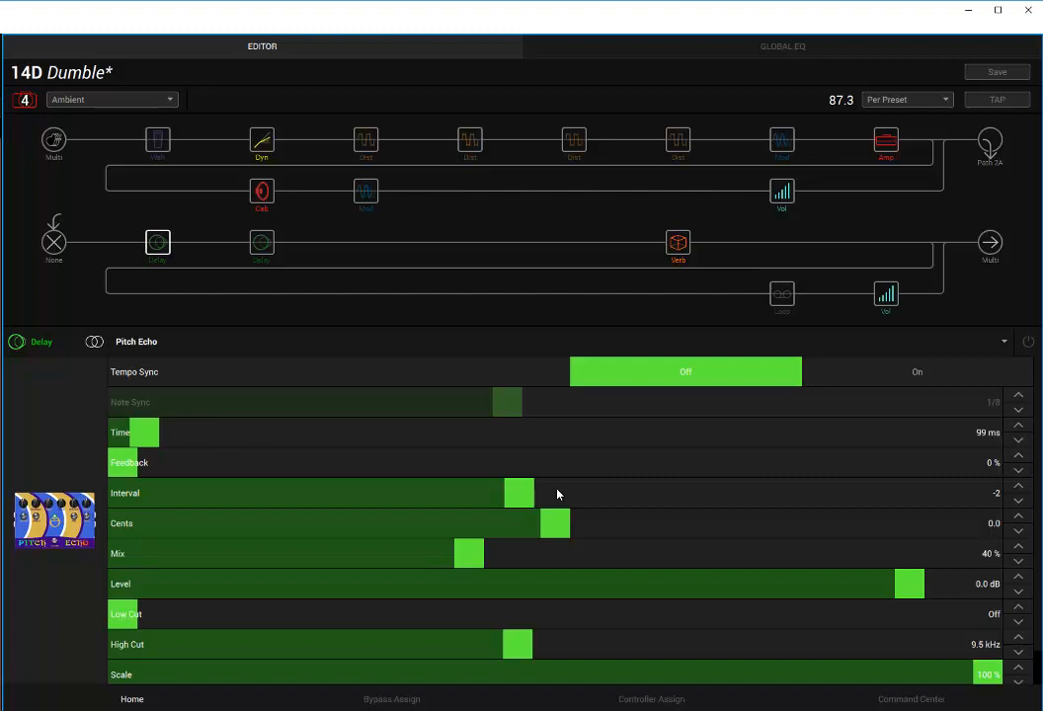
mouse_move(717, 503)
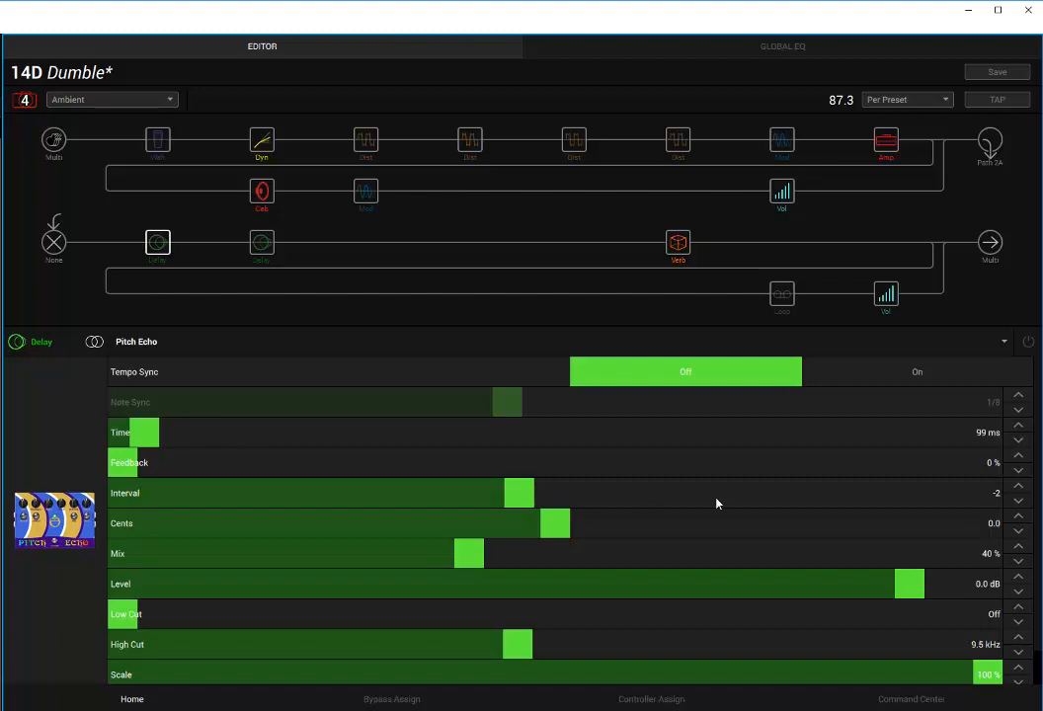
mouse_move(719, 443)
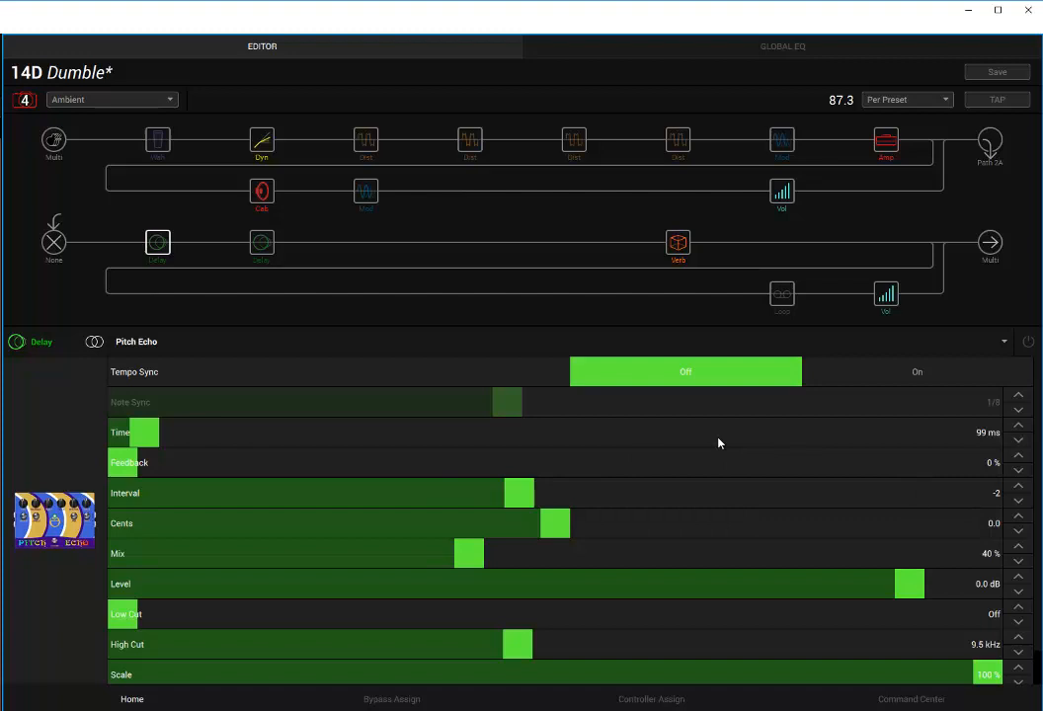
mouse_move(687, 474)
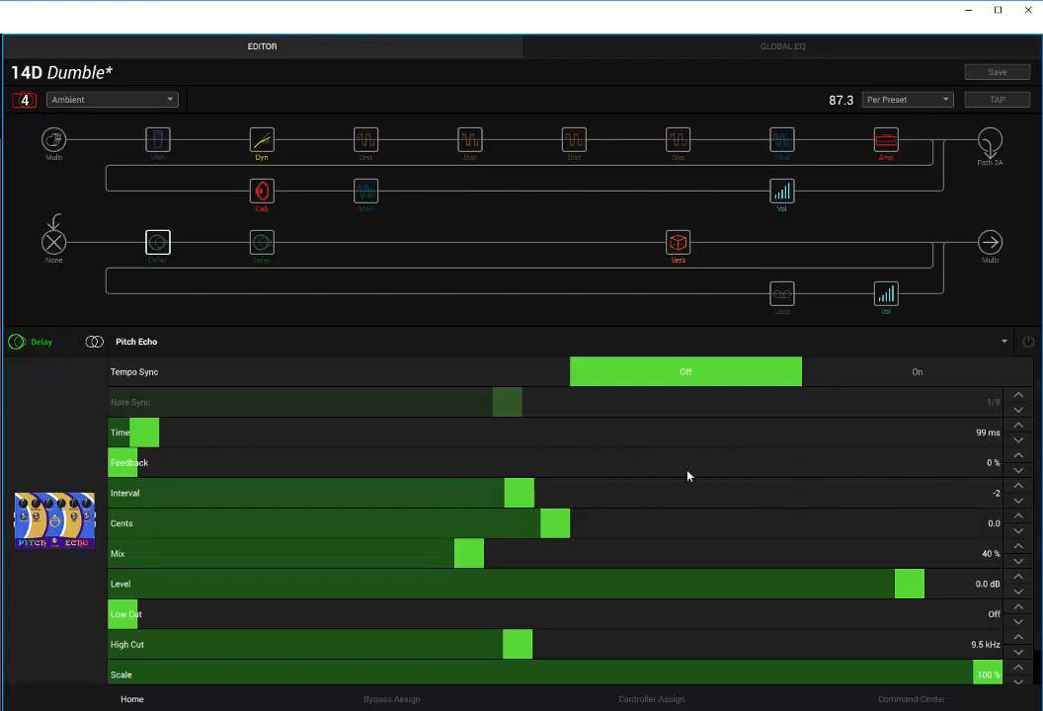
mouse_move(527, 503)
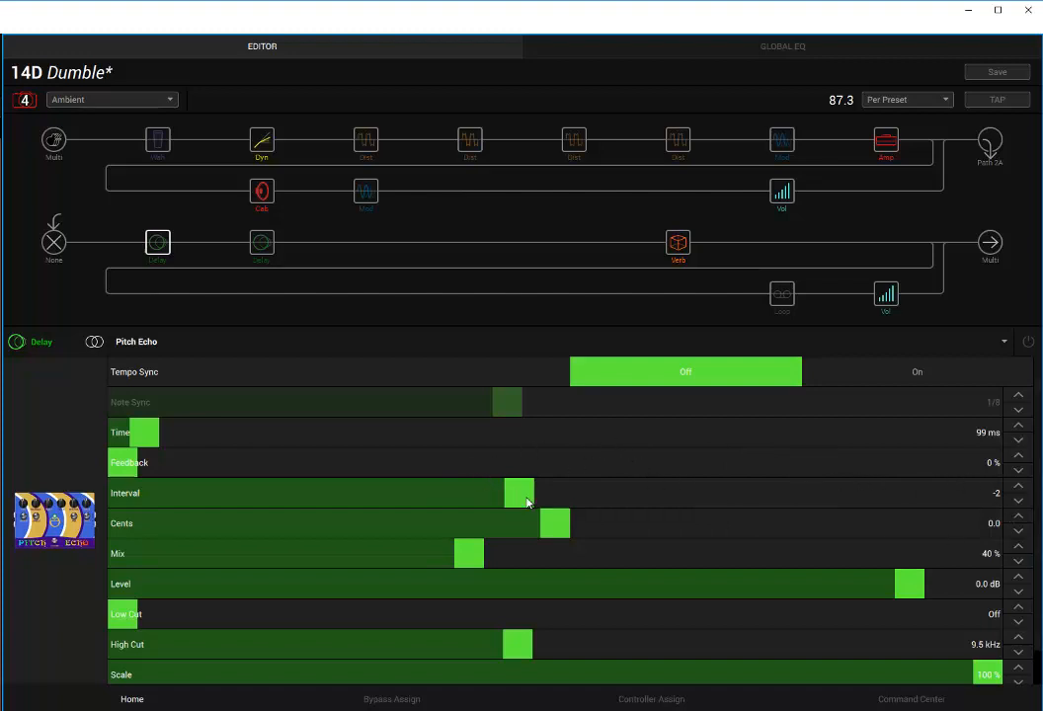
mouse_move(395, 463)
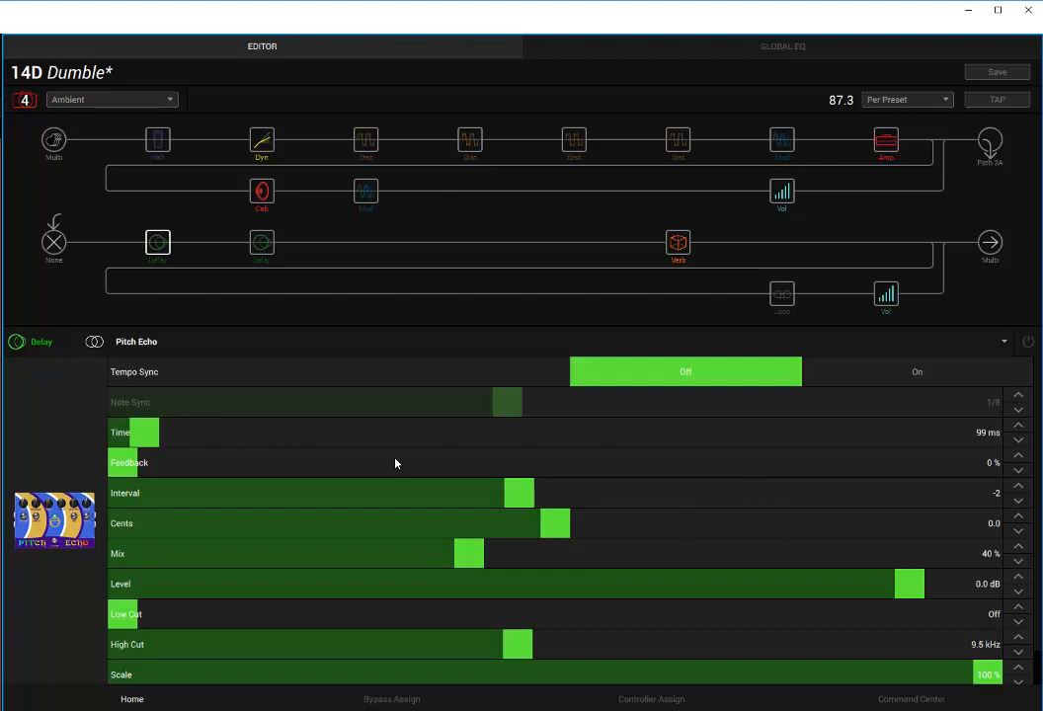
Select the Pitch Echo block on the lower path, keeping Time 99 ms, Feedback 0%, Mix 40%.
left_click(158, 241)
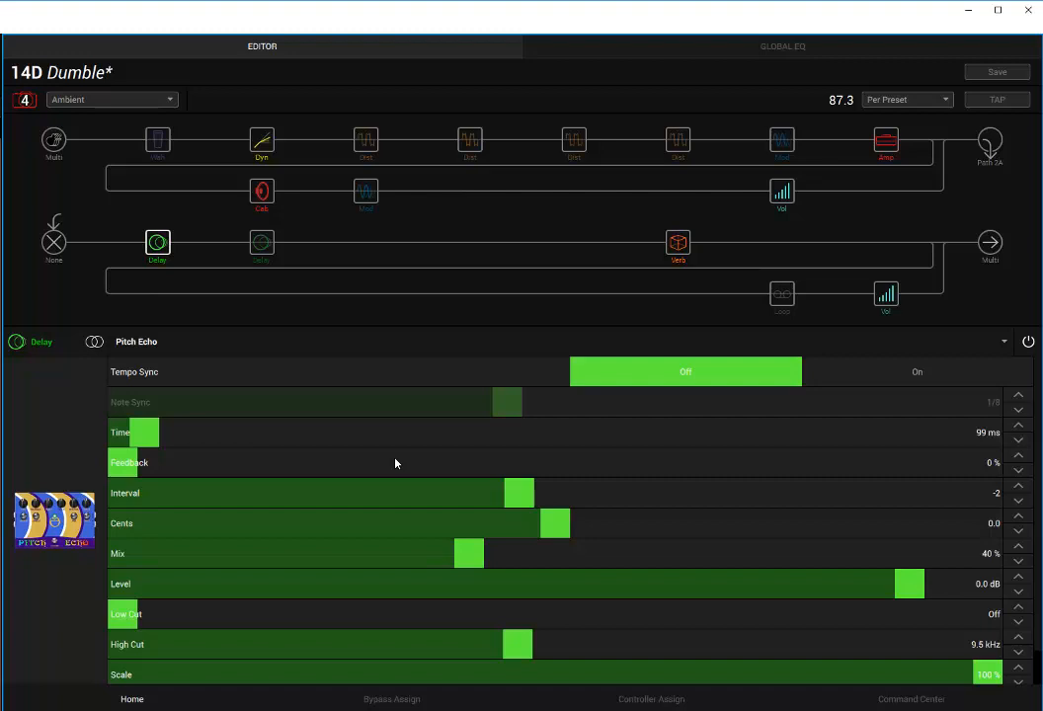
mouse_move(107, 474)
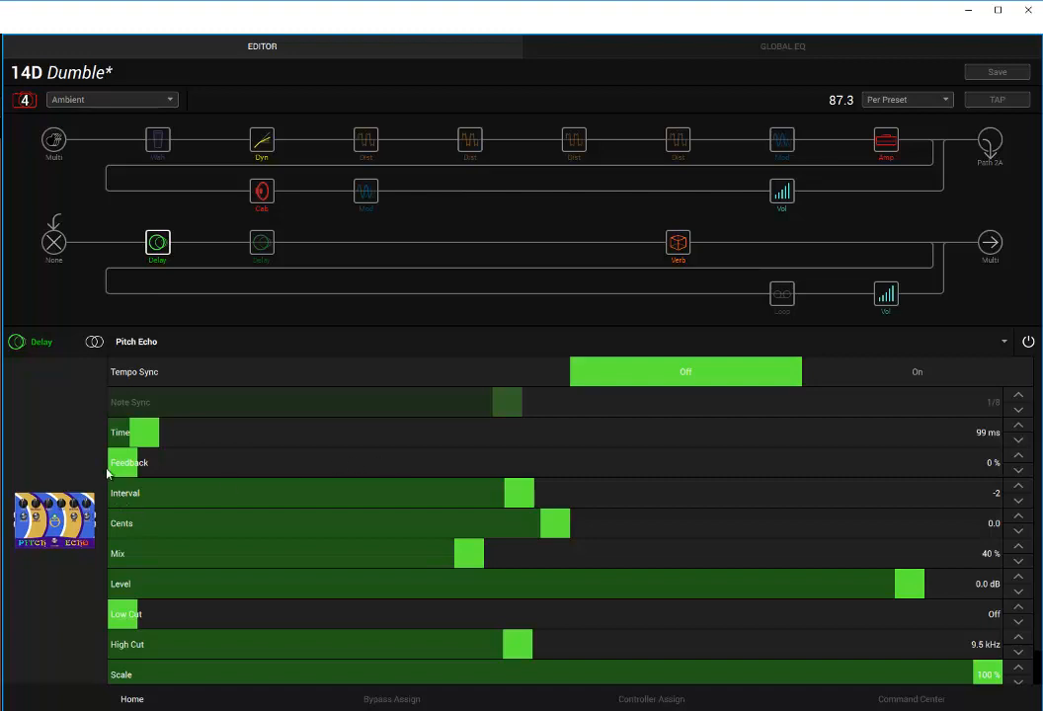
Raise Pitch Echo feedback to about 47% for a demo, then return it to 0%.
left_click_drag(123, 462, 363, 463)
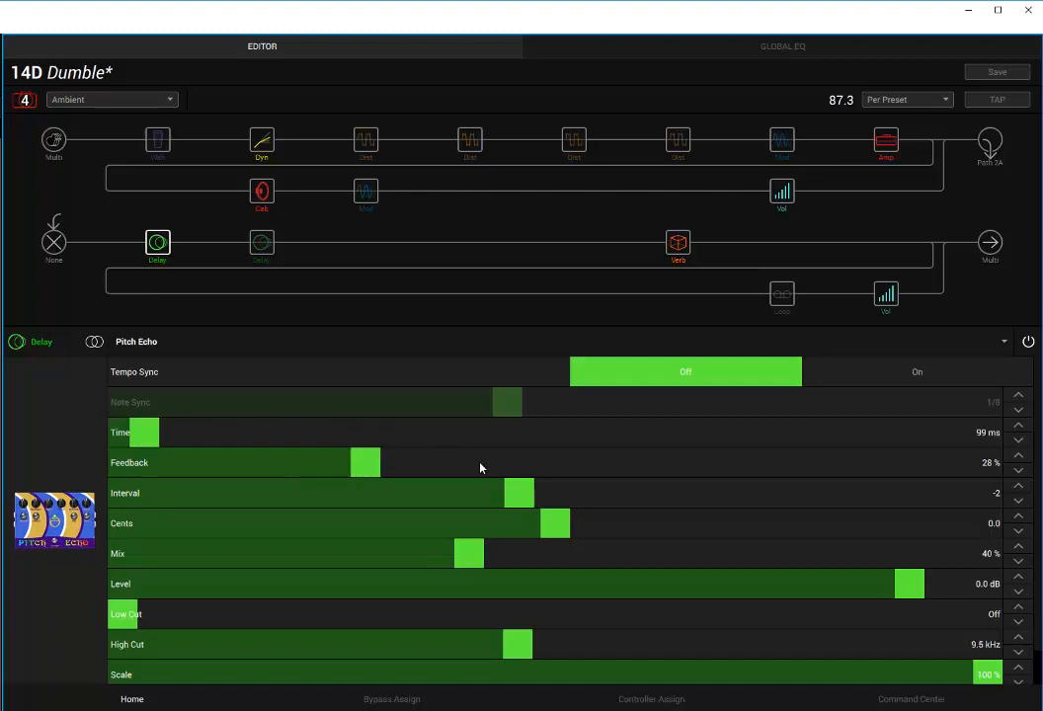
left_click_drag(363, 462, 525, 462)
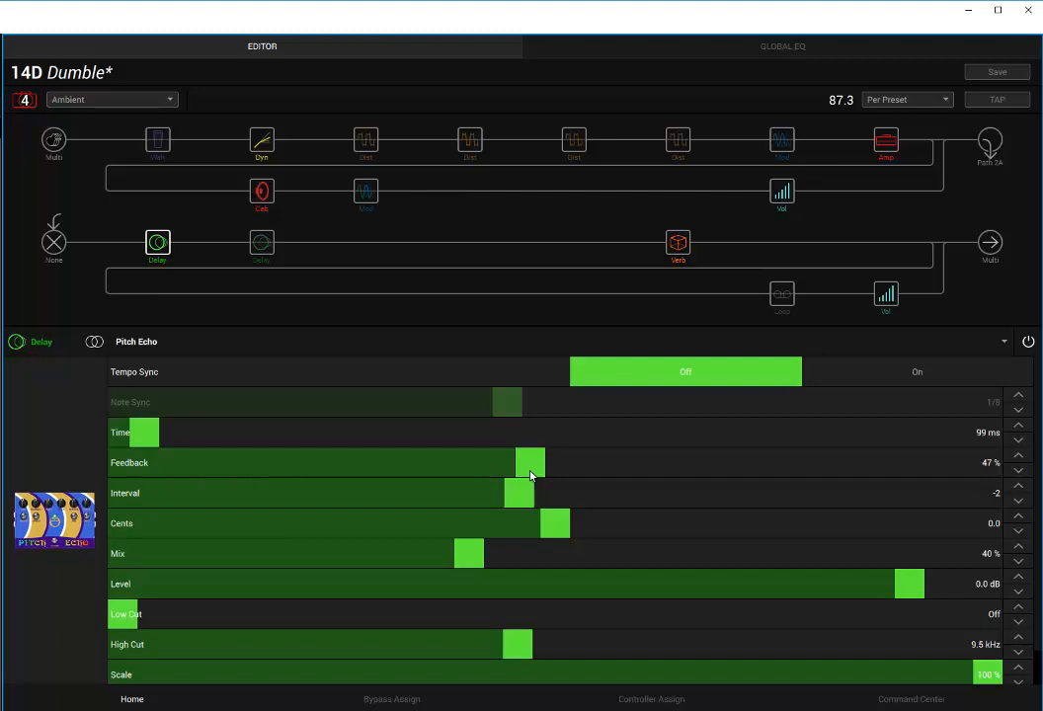
left_click_drag(529, 462, 119, 462)
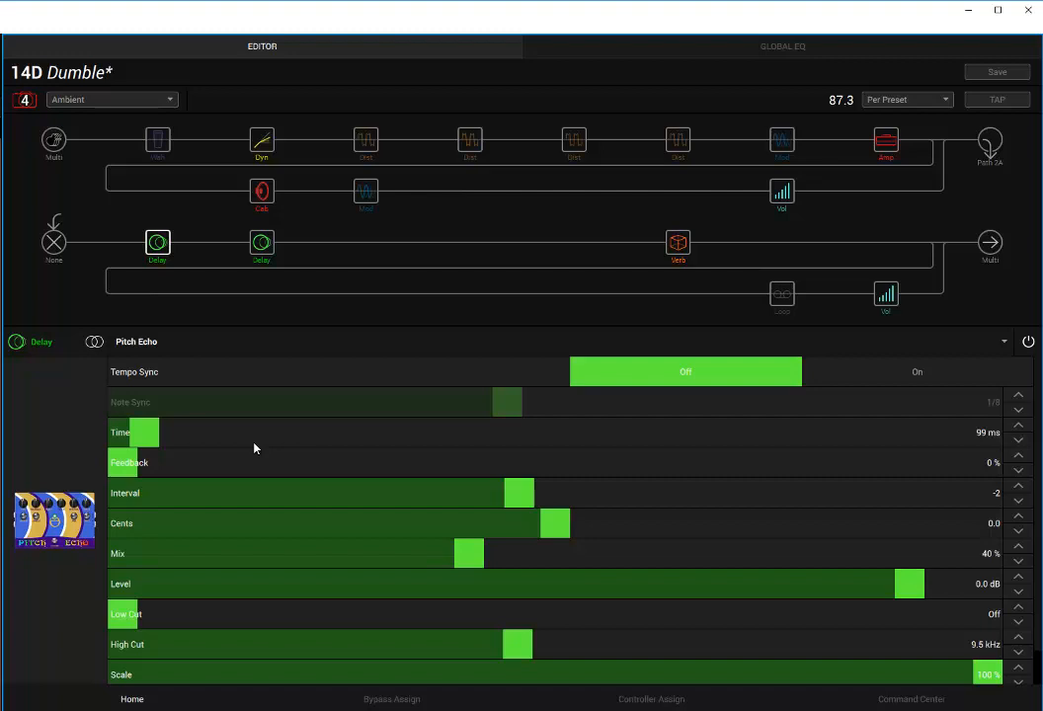
mouse_move(256, 453)
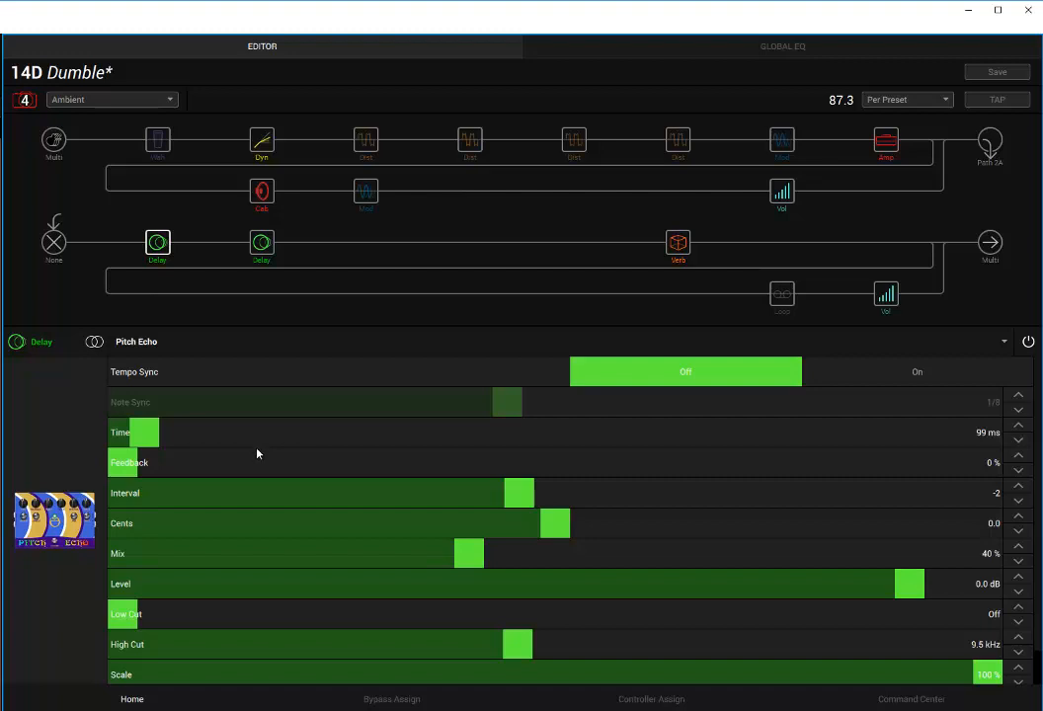
Sweep Pitch Echo Cents (to -2.2 and back) and Interval (-1, 0), then return Interval to -3.
left_click_drag(555, 524, 569, 524)
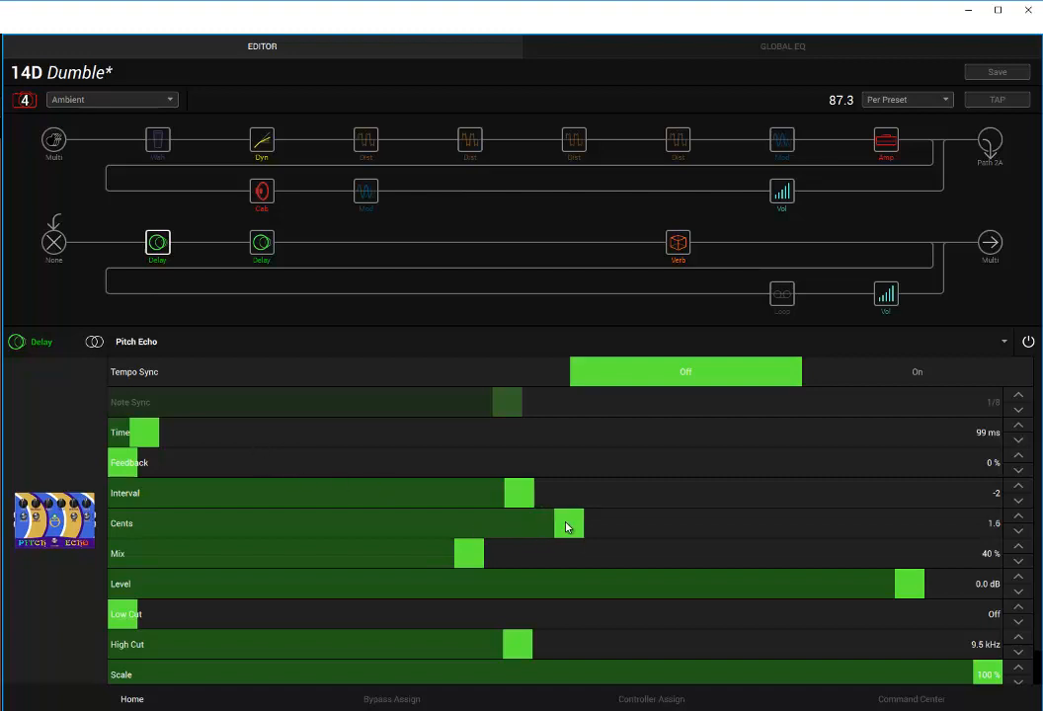
left_click_drag(569, 523, 531, 523)
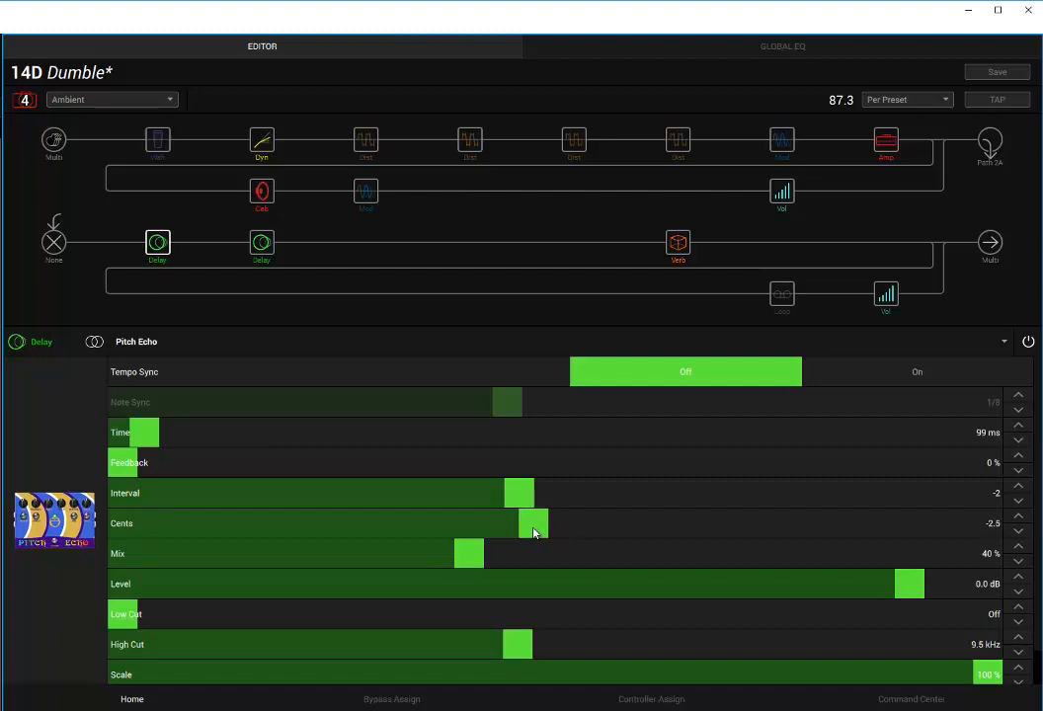
left_click_drag(533, 523, 553, 524)
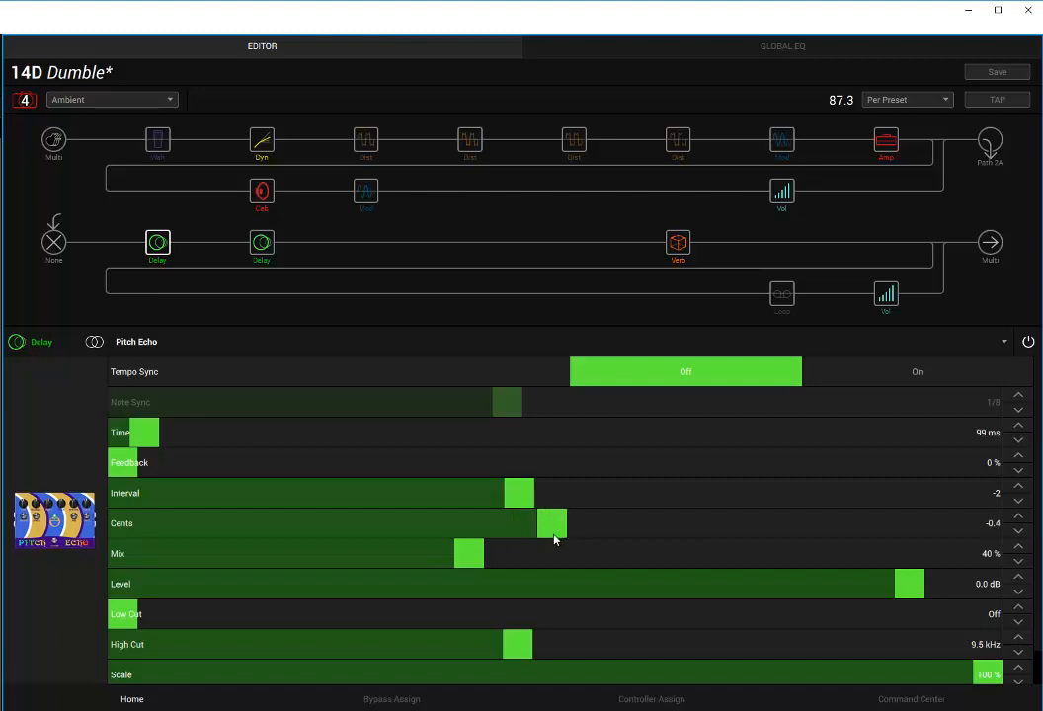
left_click_drag(551, 523, 561, 524)
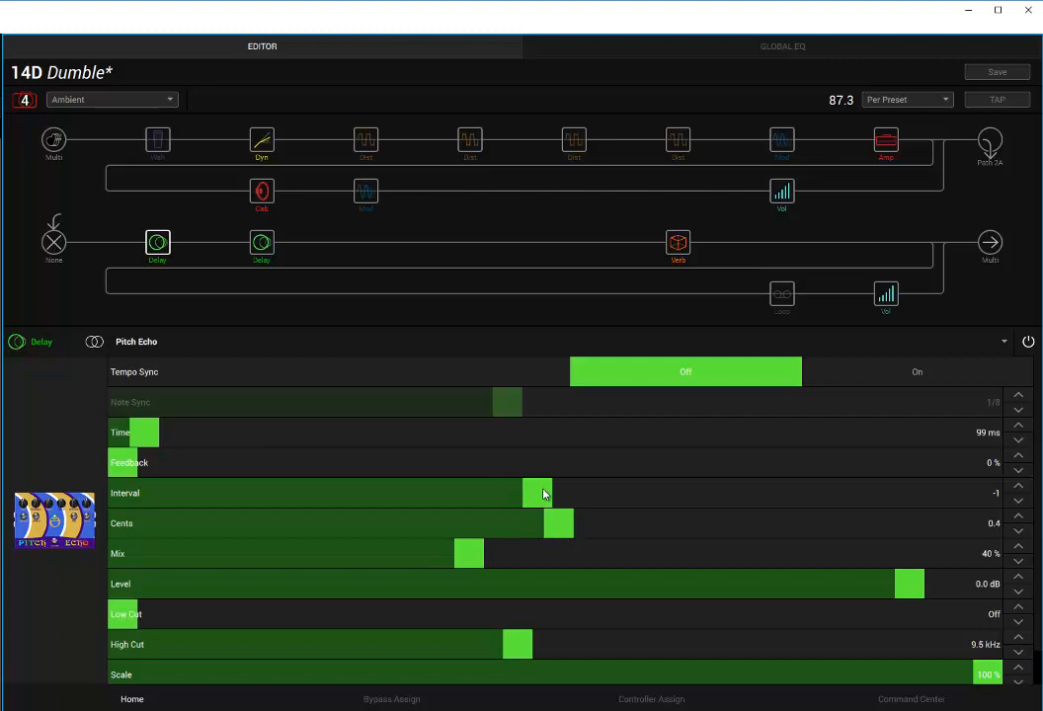
left_click_drag(537, 494, 574, 493)
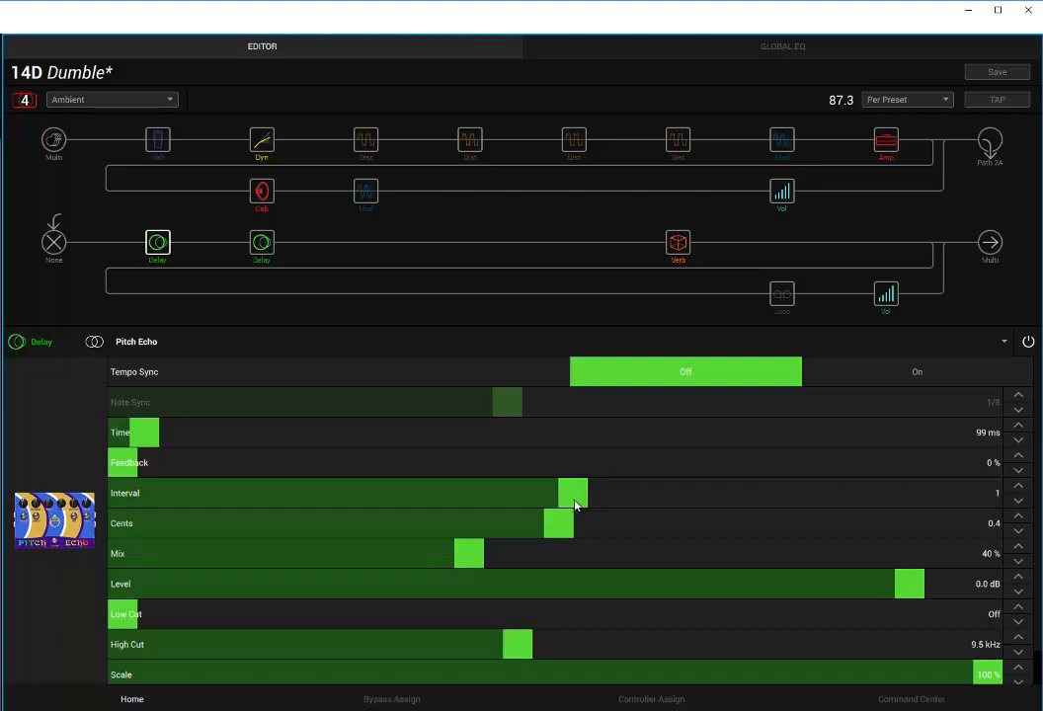
left_click_drag(576, 494, 518, 494)
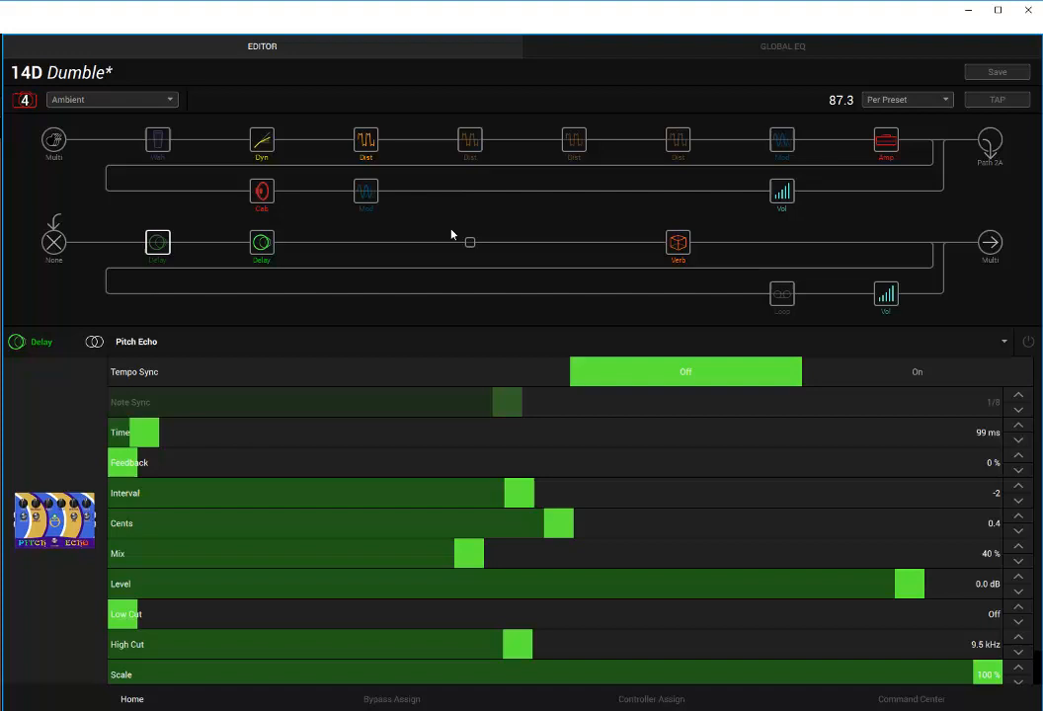
Toggle the Pitch Echo block on the lower path while keeping 99 ms, Interval -3, Mix 40%.
left_click(158, 241)
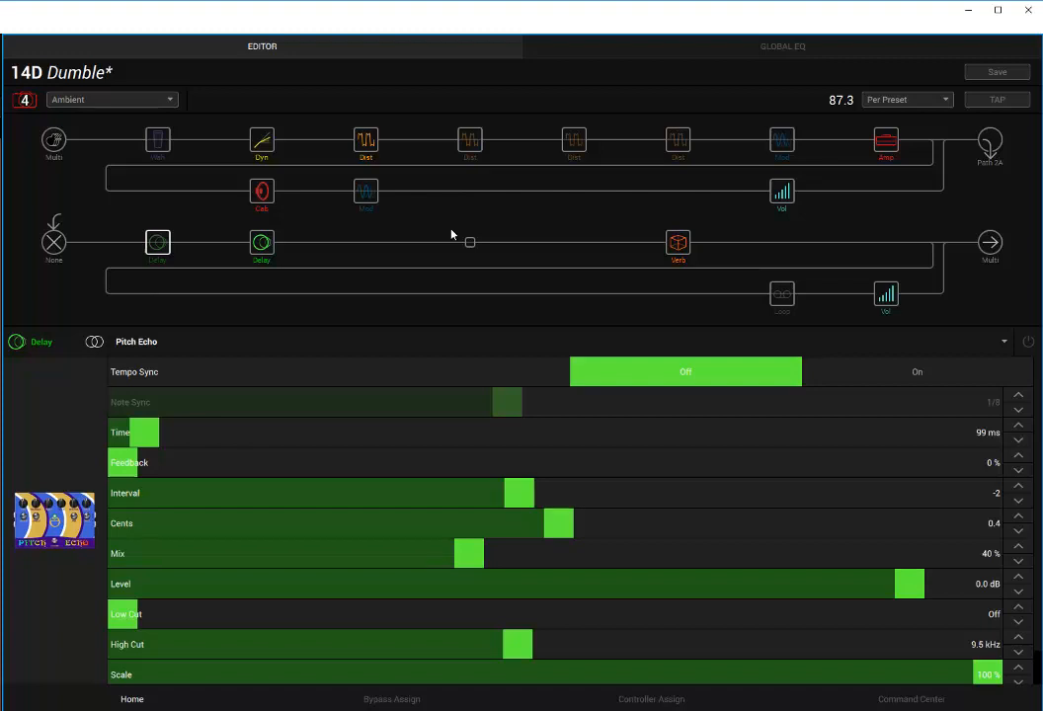
mouse_move(535, 15)
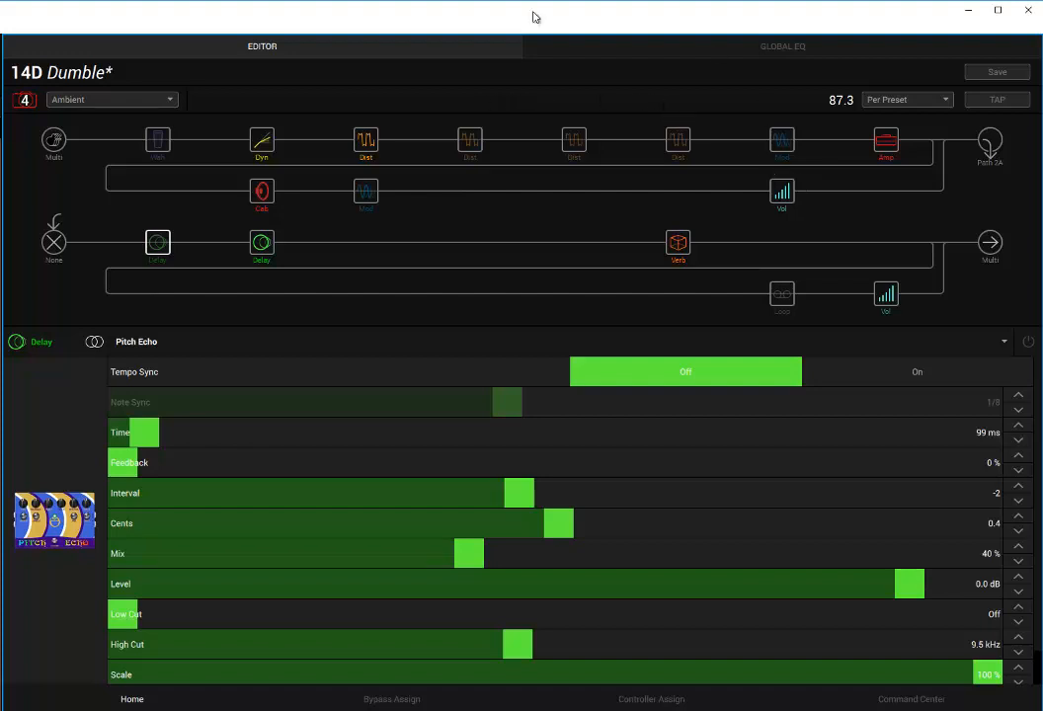
mouse_move(447, 131)
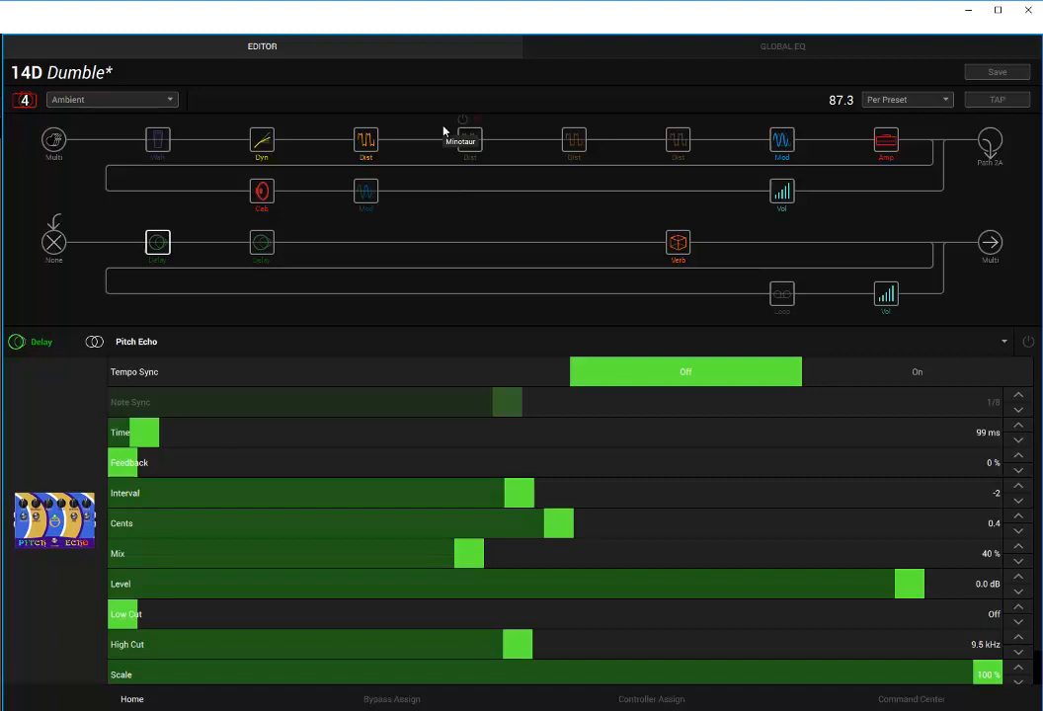
Toggle the lower-path delay blocks off and on to compare, leaving both active.
left_click(260, 240)
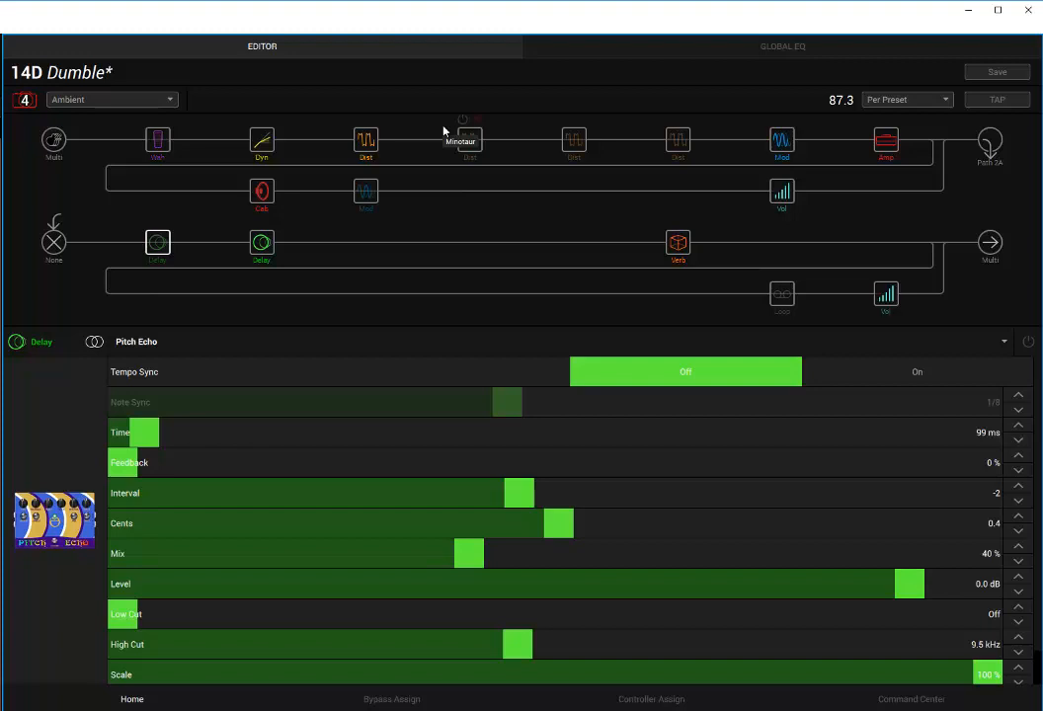
left_click(158, 241)
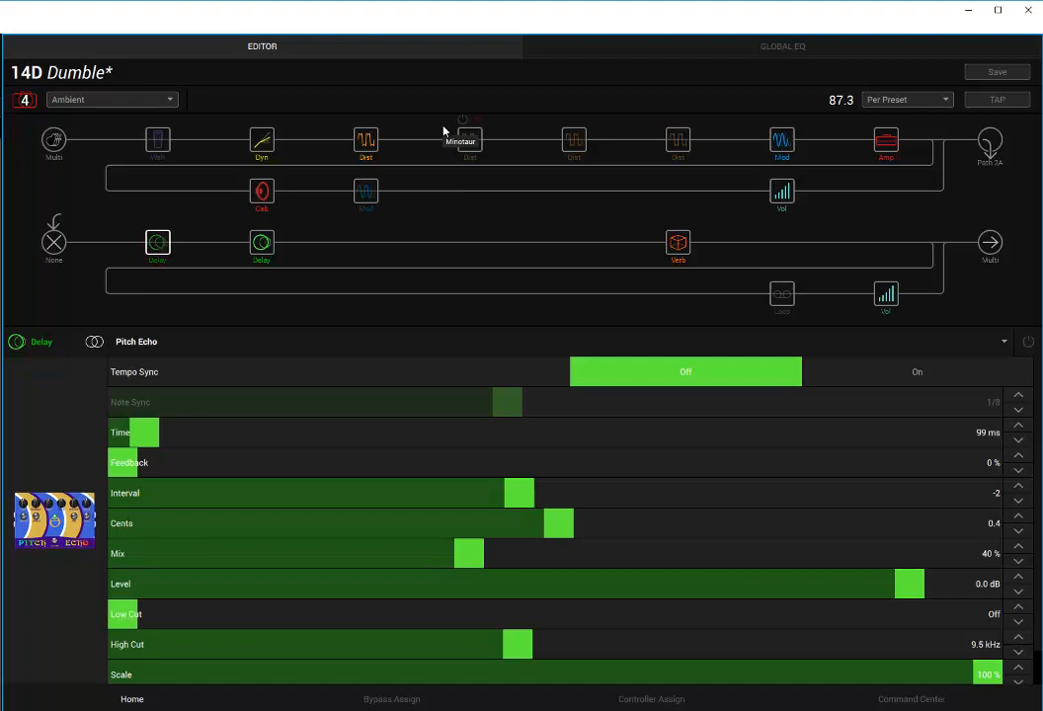
left_click(158, 241)
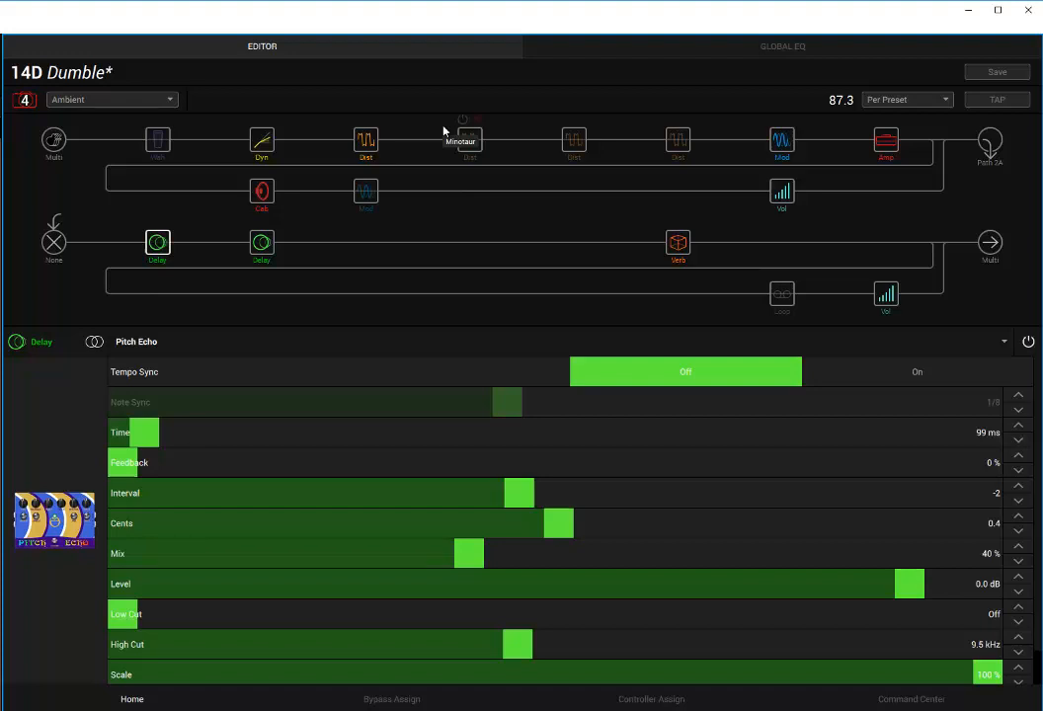